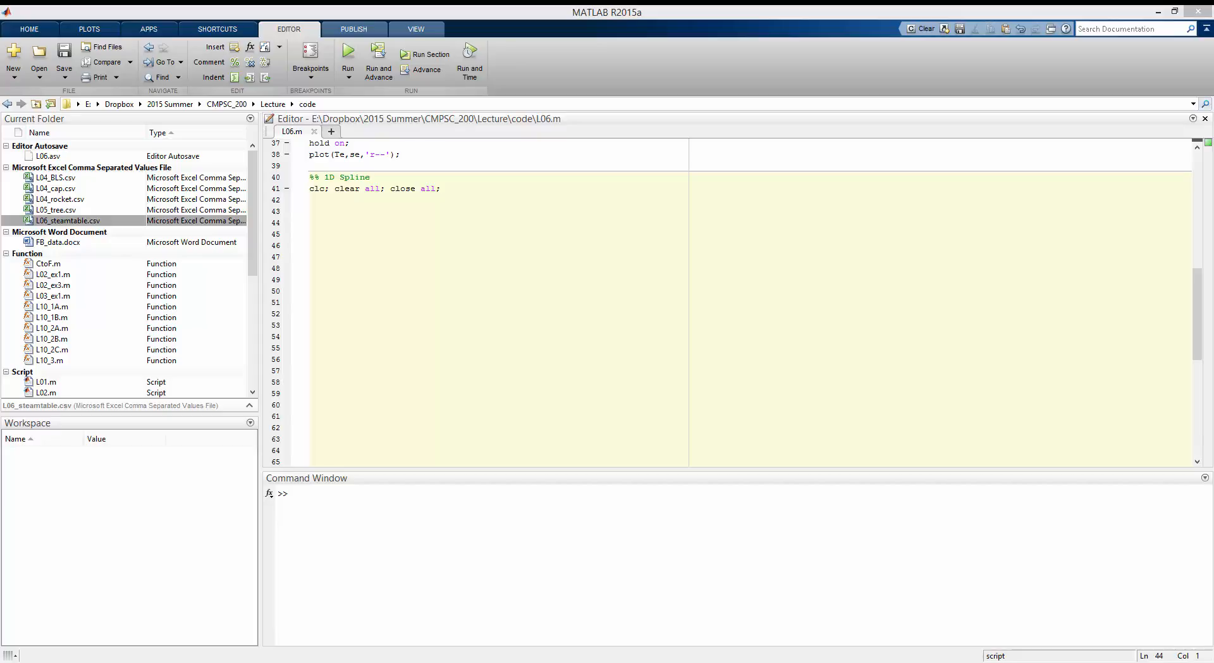
- On the empty line under clc, define t = linspace(0,2*pi,8)
{"action": "left_click", "coordinate": [360, 210]}
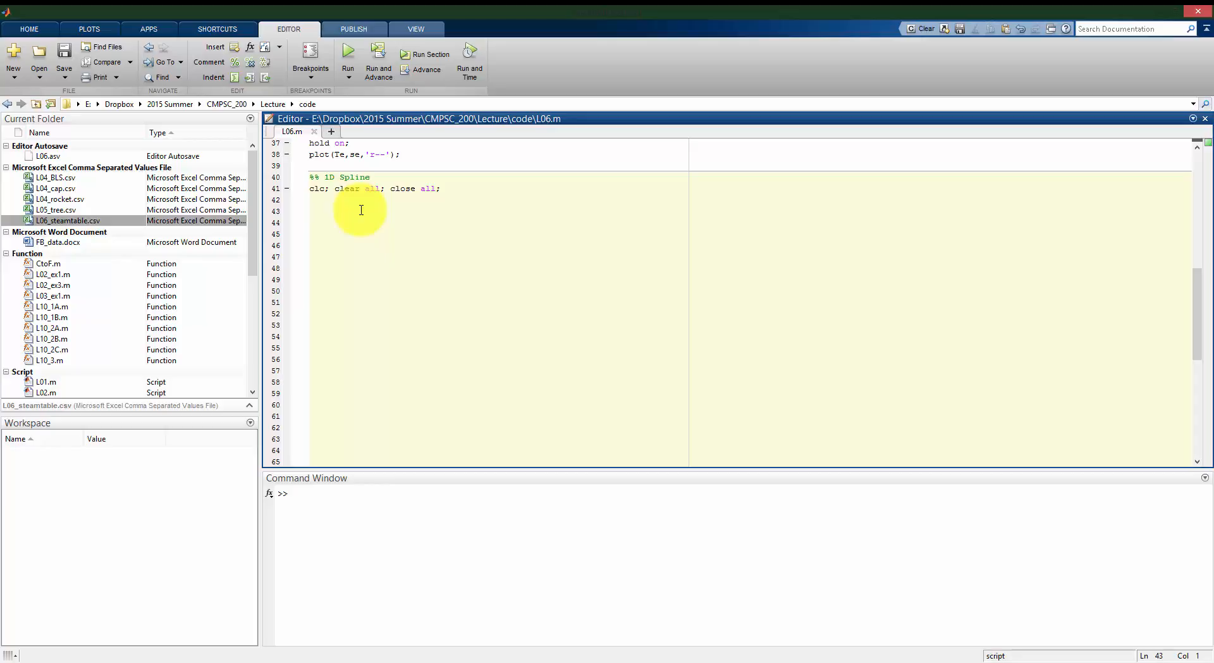
{"action": "left_click", "coordinate": [310, 210]}
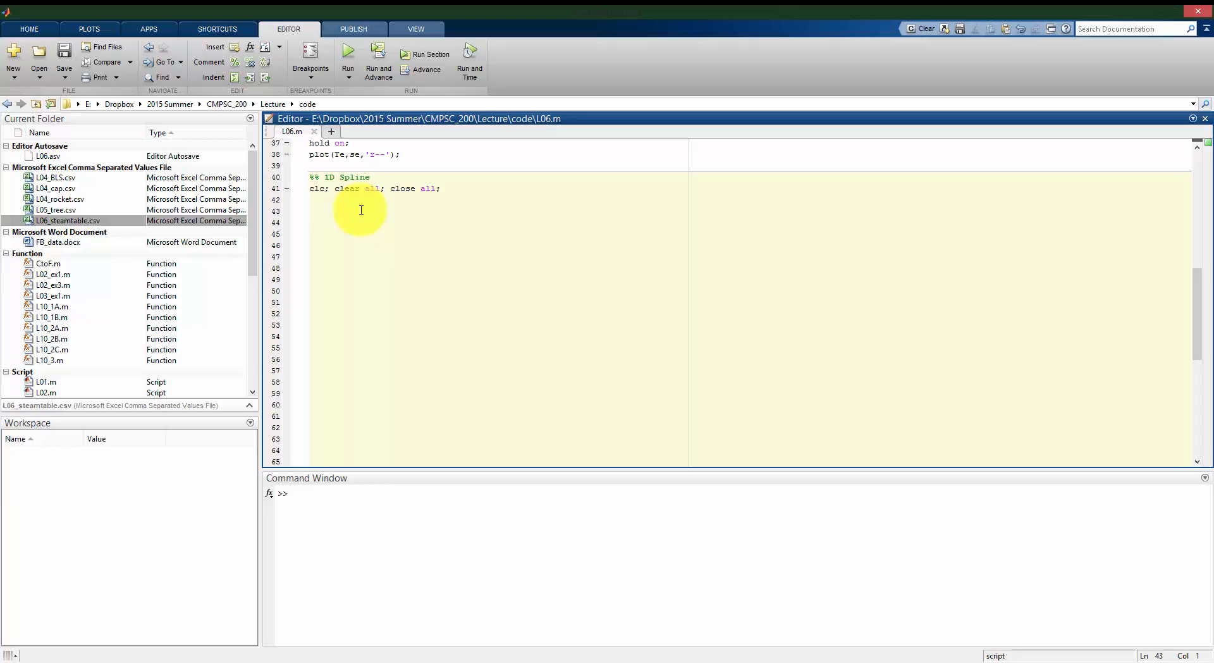
{"action": "left_click", "coordinate": [310, 210]}
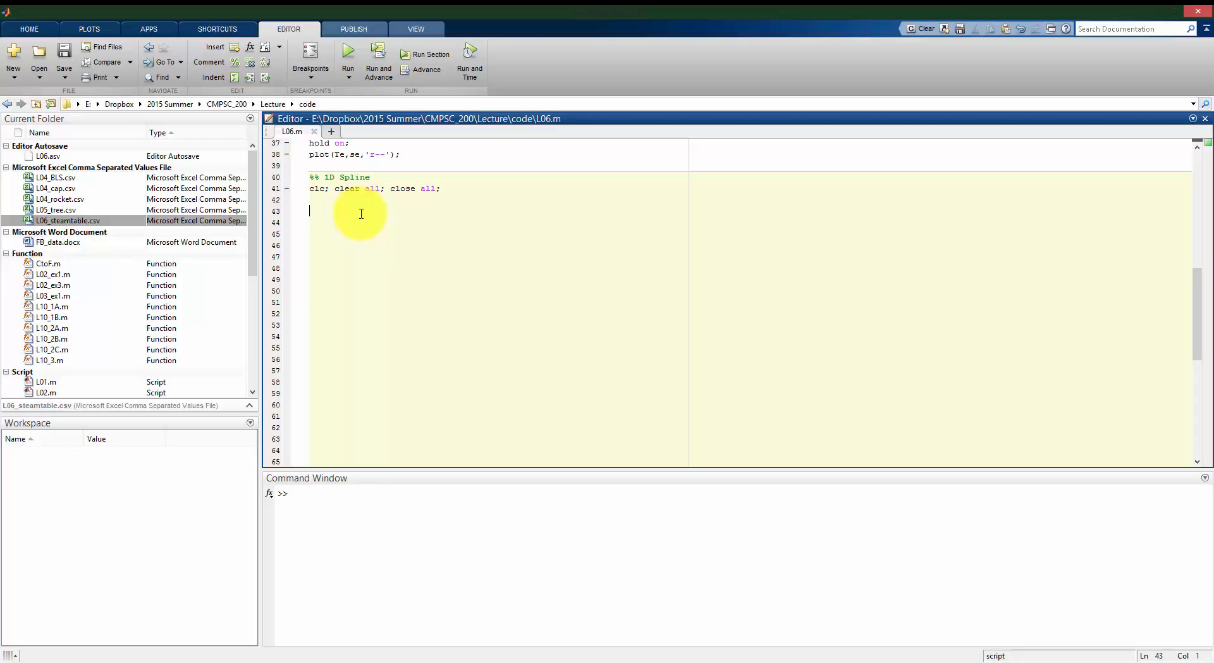
{"action": "type", "text": "t ="}
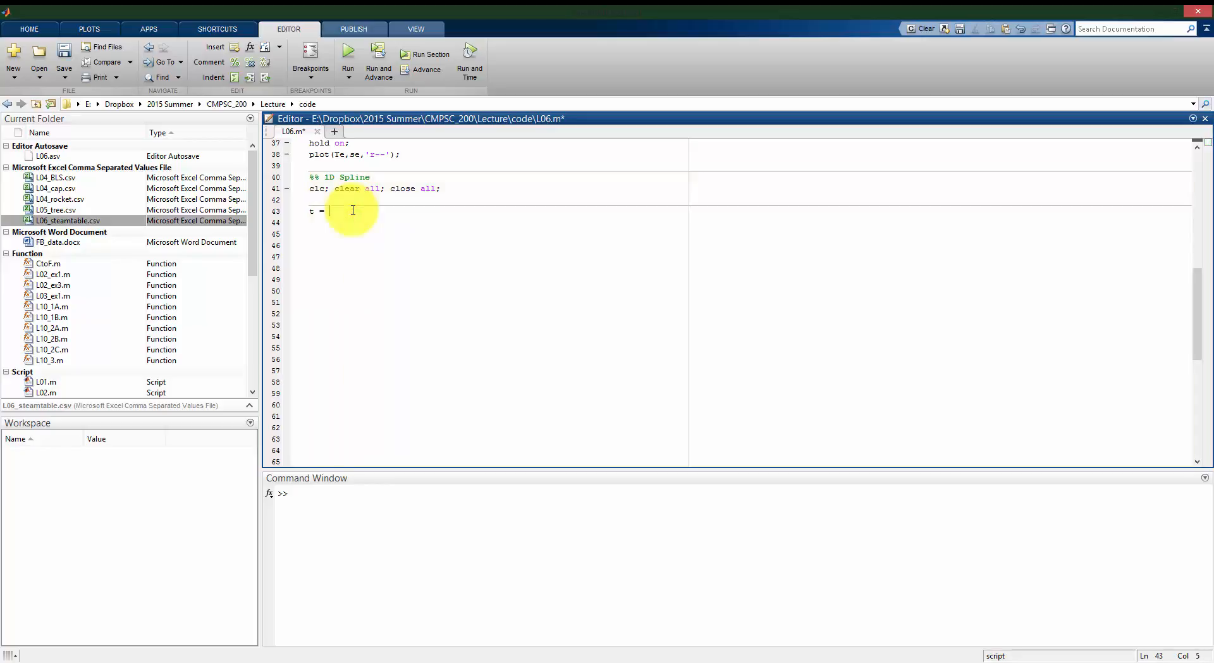
{"action": "type", "text": "linspac"}
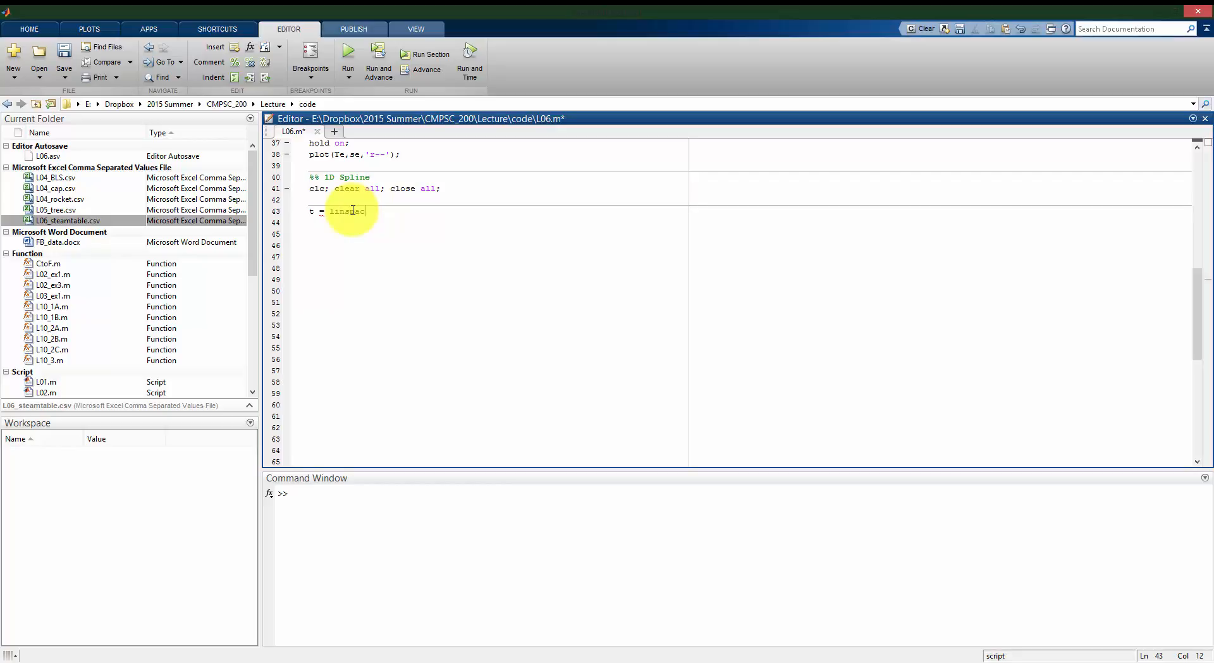
{"action": "type", "text": "(0,"}
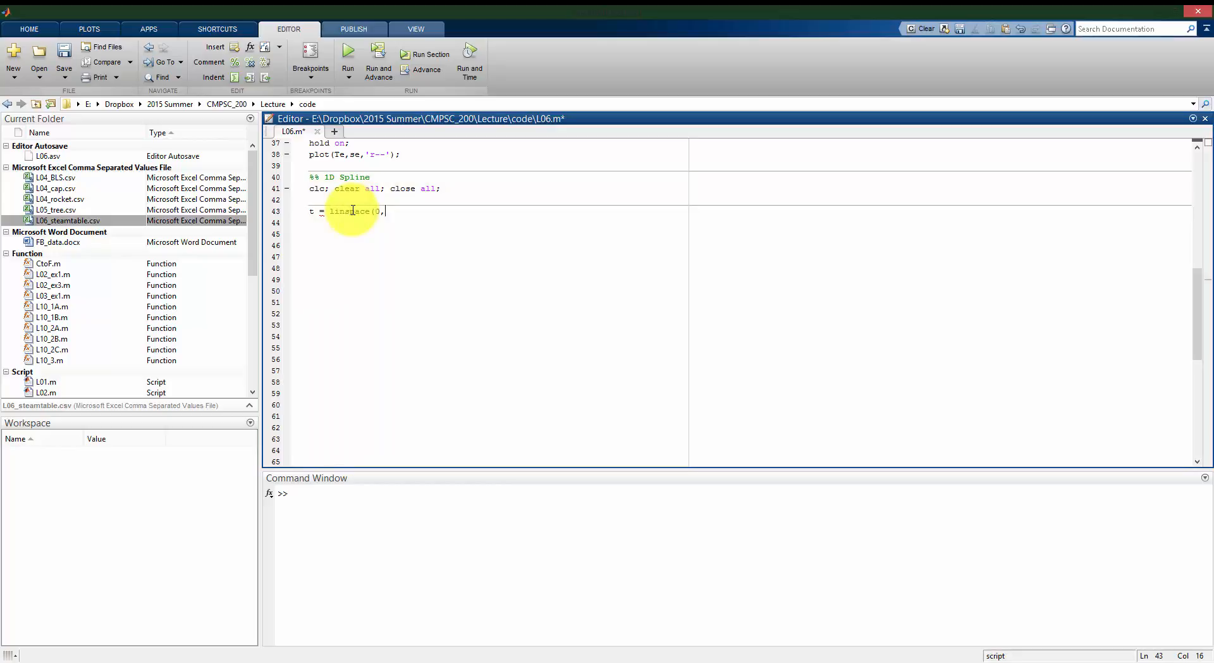
{"action": "type", "text": "2*pi,8);"}
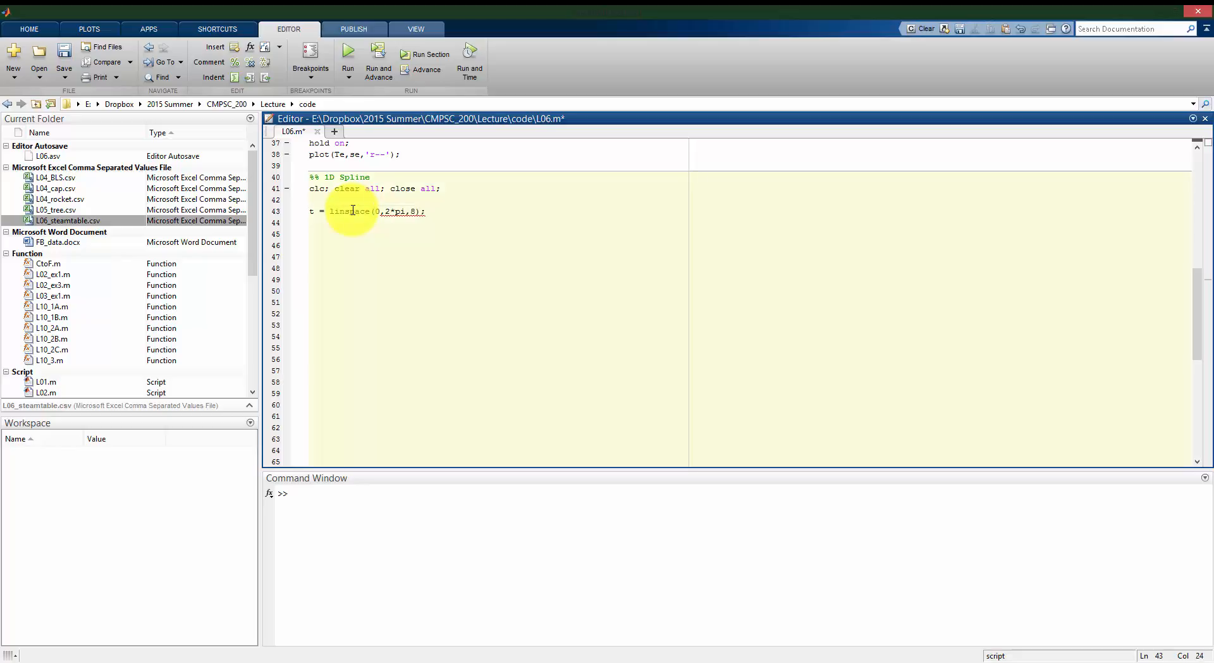
{"action": "key", "text": "enter"}
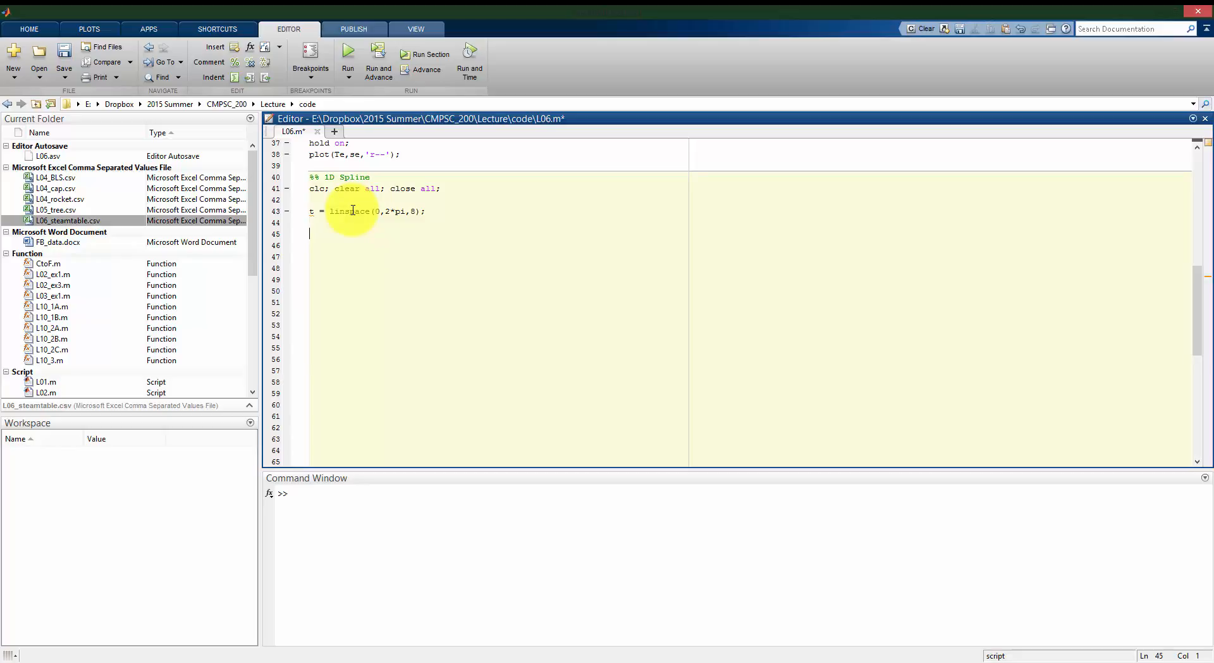
- Add y = sin(t); and begin the black-square plot(t,y,'ks') line
{"action": "type", "text": "y = sin ("}
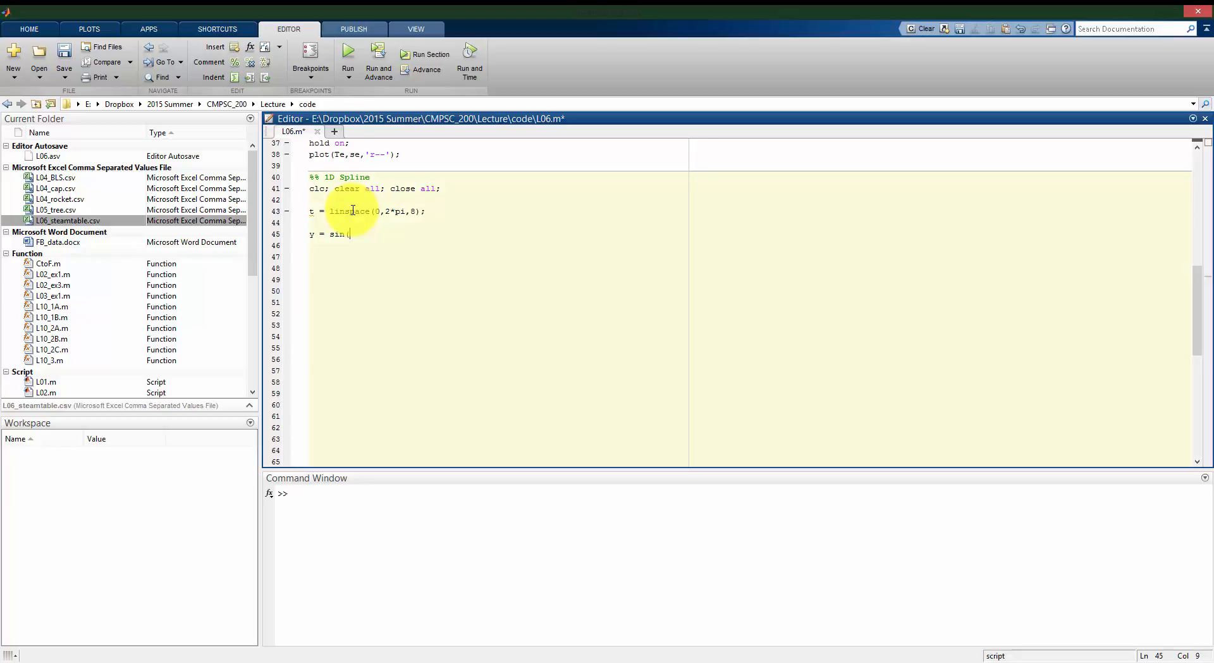
{"action": "type", "text": "t);"}
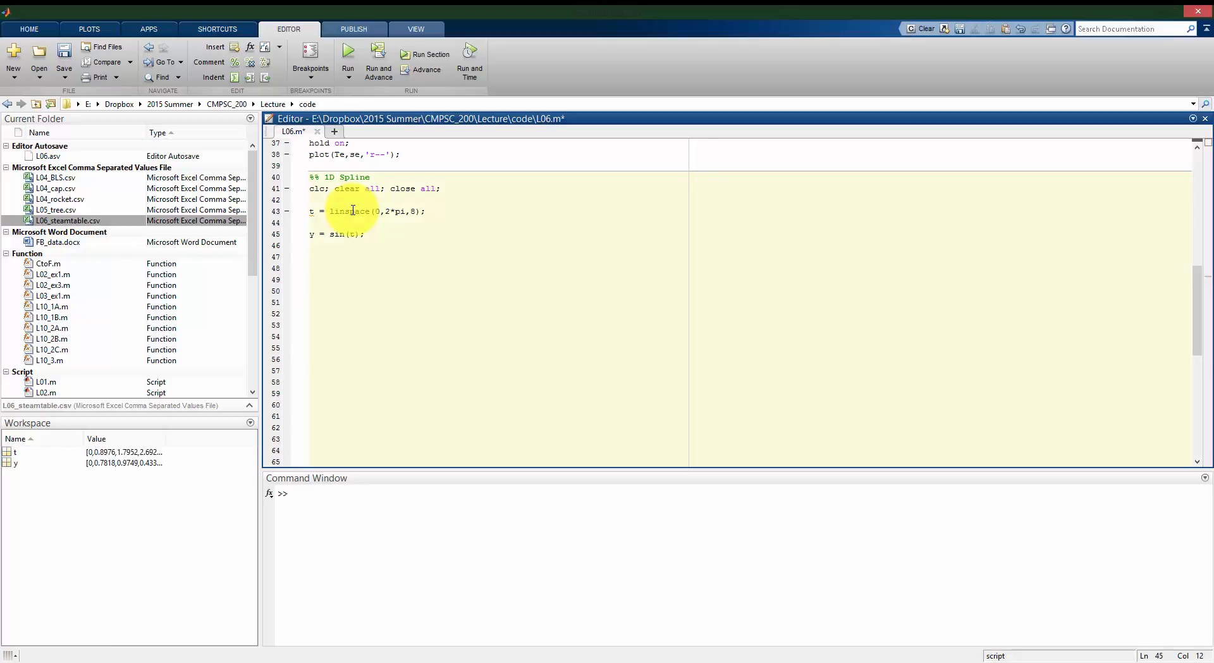
{"action": "type", "text": "p"}
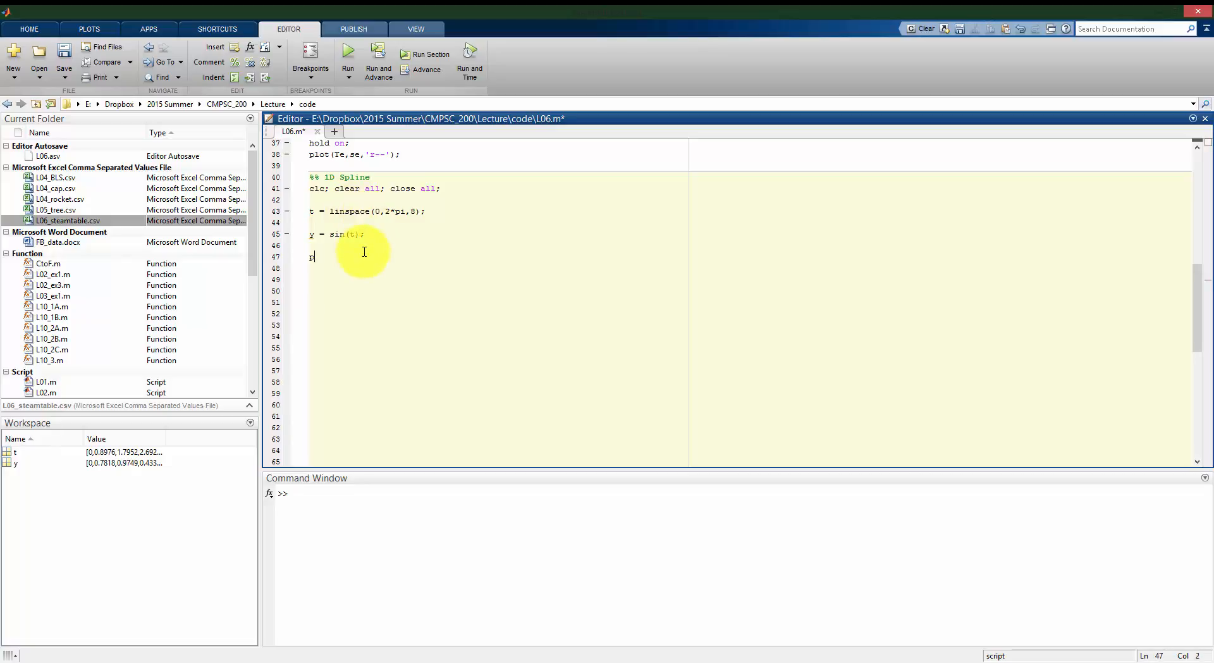
{"action": "type", "text": "plot("}
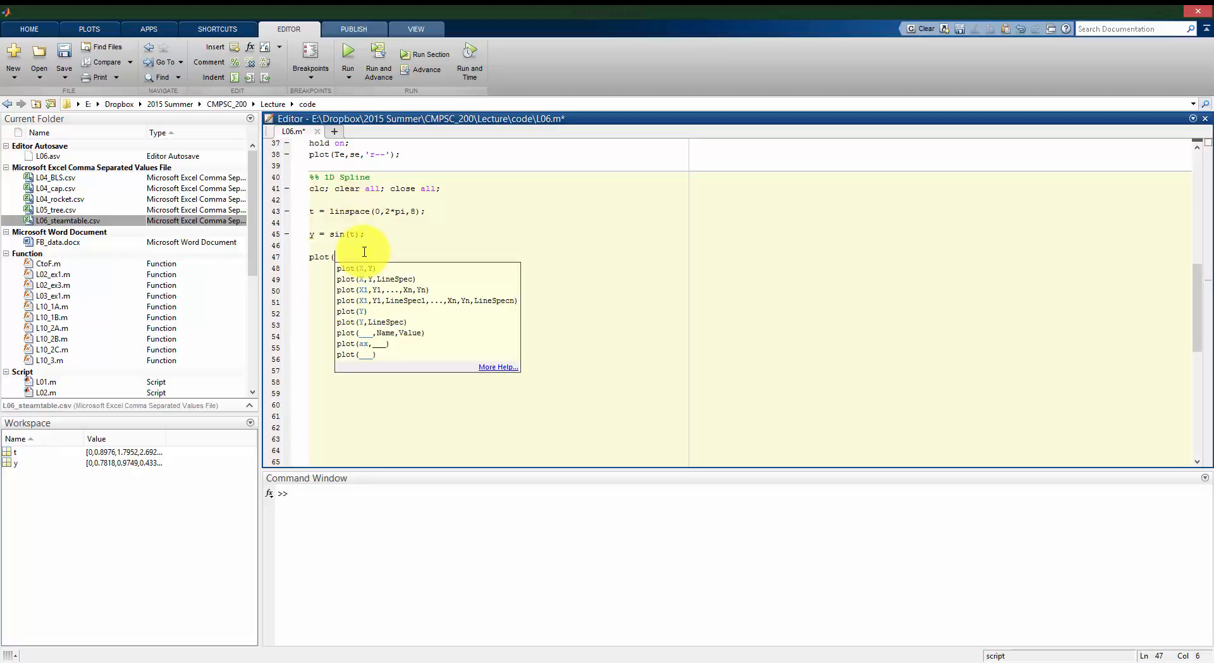
{"action": "type", "text": "t,Y,"}
{"action": "left_click", "coordinate": [747, 268]}
{"action": "type", "text": "grid"}
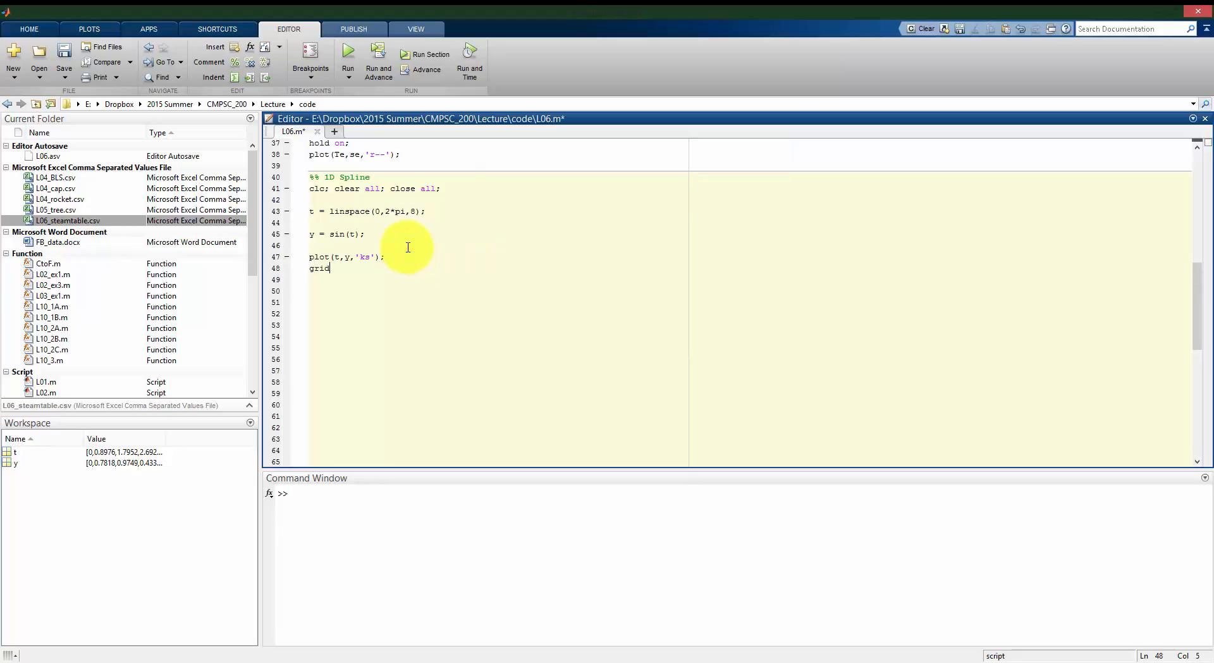
- Run the script to open a figure of the eight sine sample squares
{"action": "left_click", "coordinate": [348, 58]}
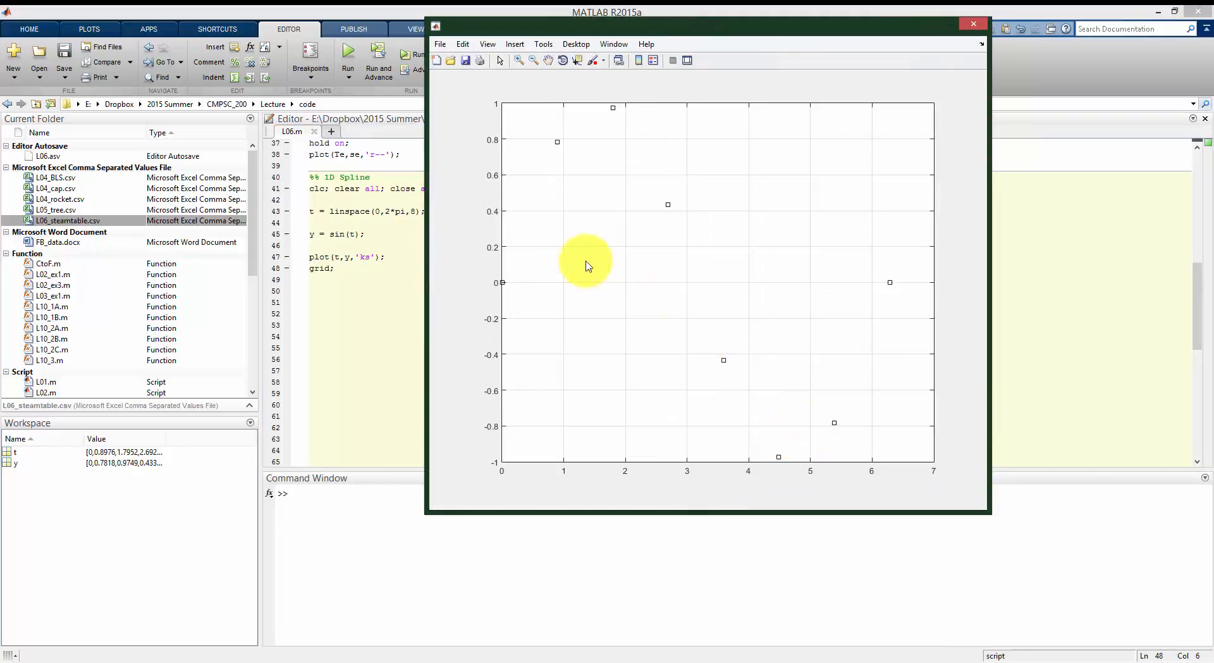
{"action": "mouse_move", "coordinate": [502, 290]}
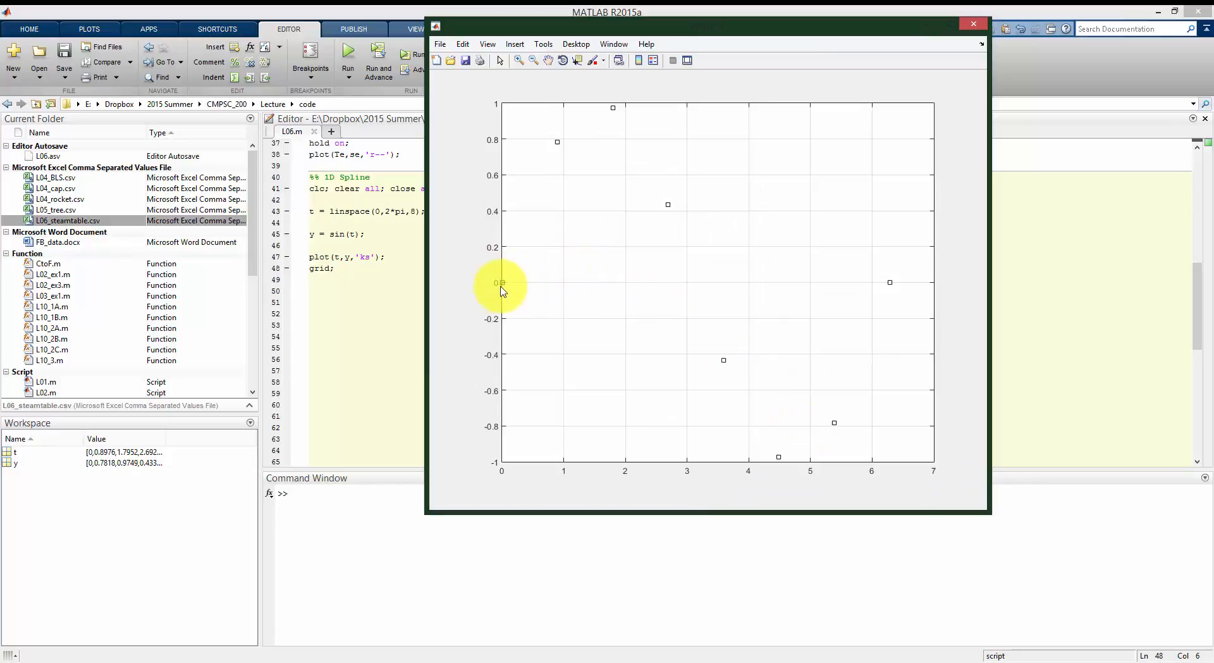
{"action": "mouse_move", "coordinate": [927, 310]}
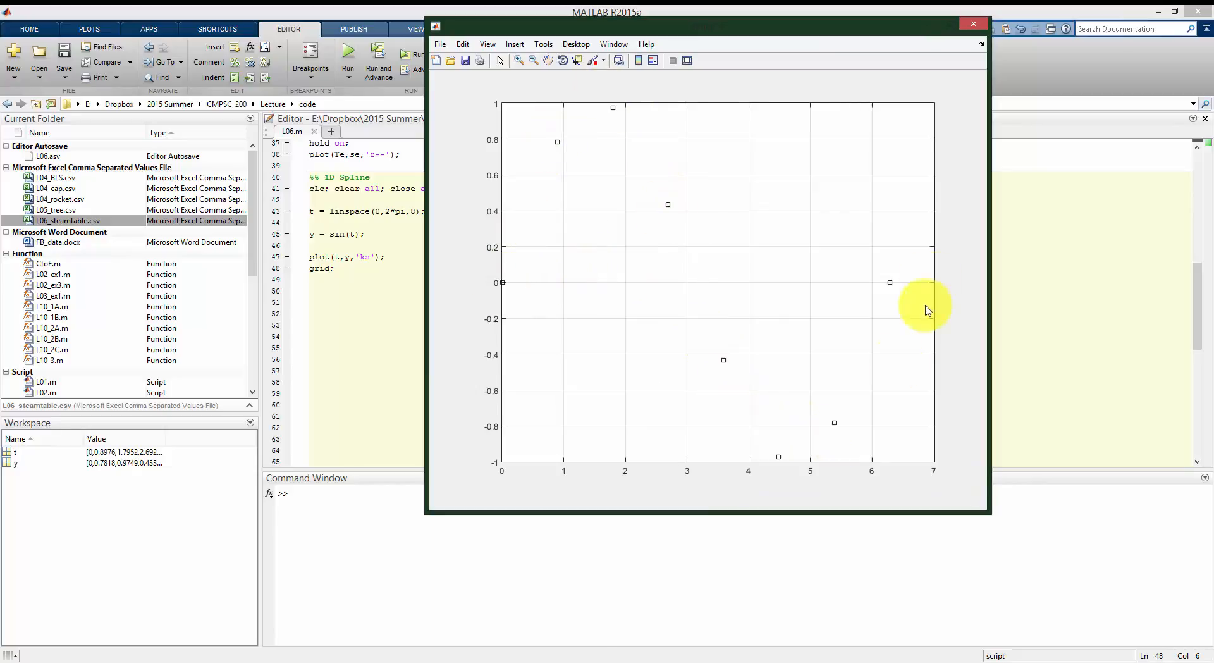
{"action": "mouse_move", "coordinate": [934, 249]}
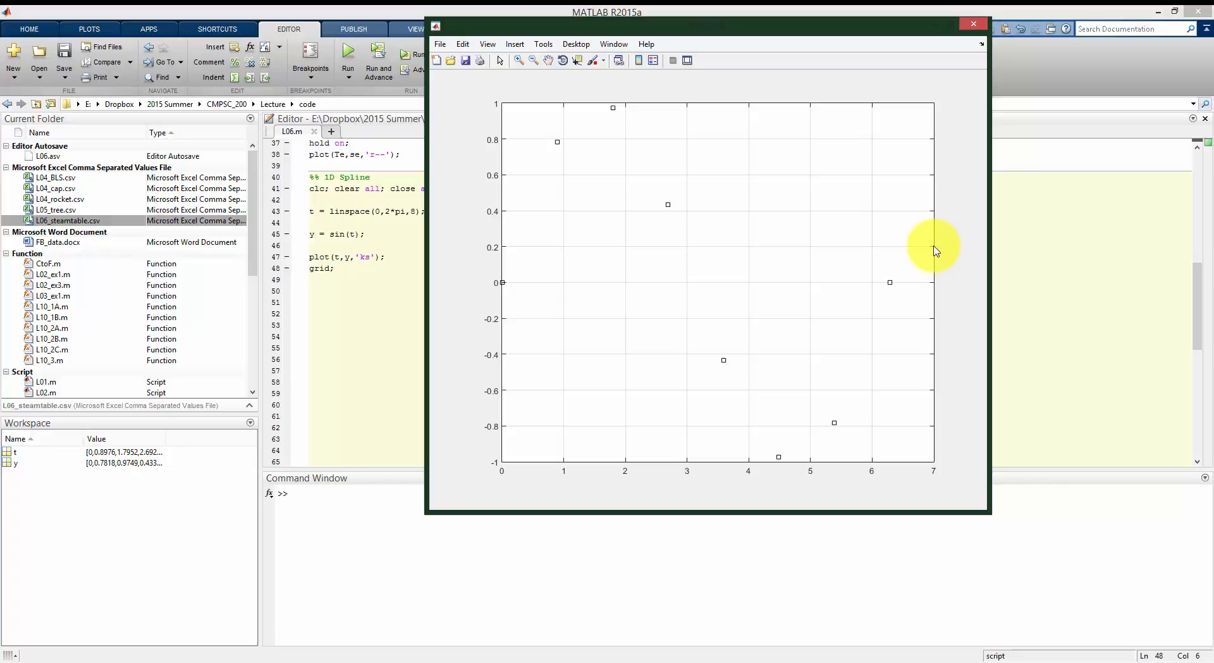
{"action": "mouse_move", "coordinate": [625, 128]}
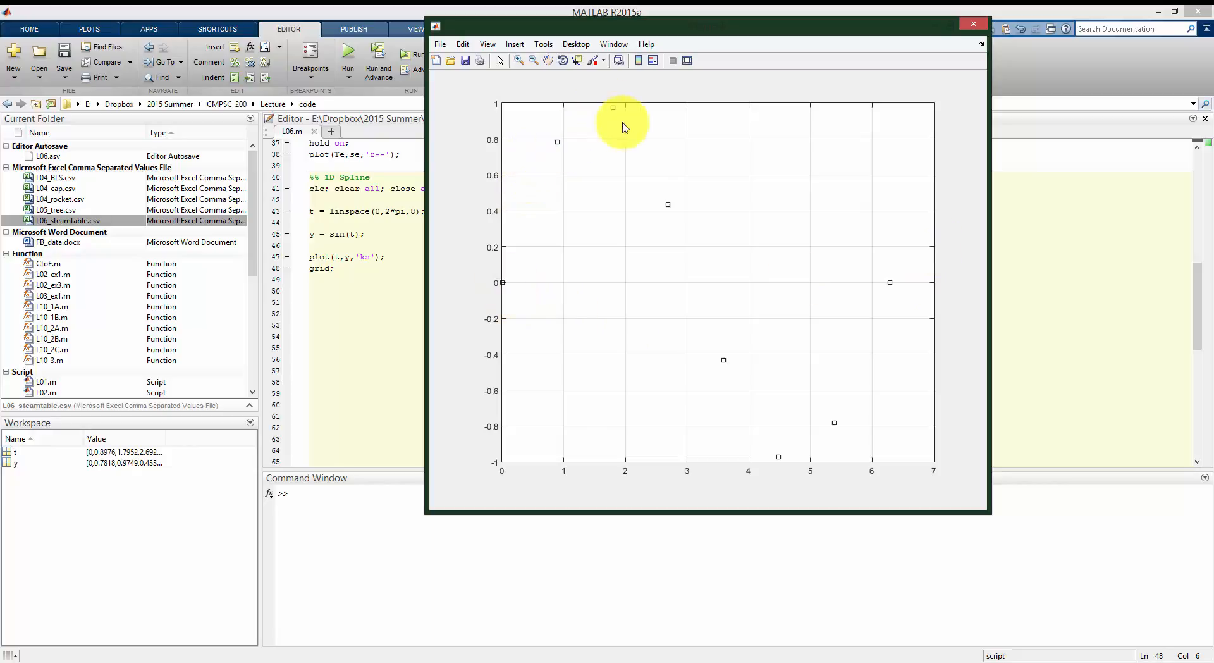
{"action": "mouse_move", "coordinate": [317, 290]}
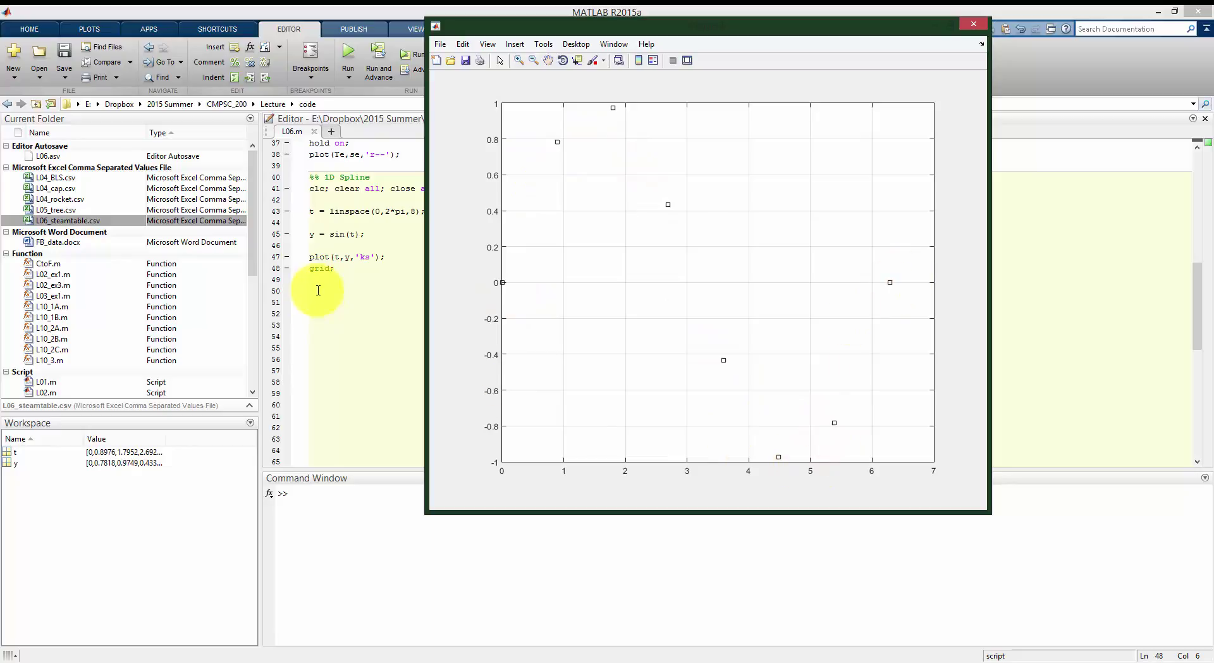
- Add axis tight; and rerun the script to redraw the fitted plot
{"action": "type", "text": "axisd"}
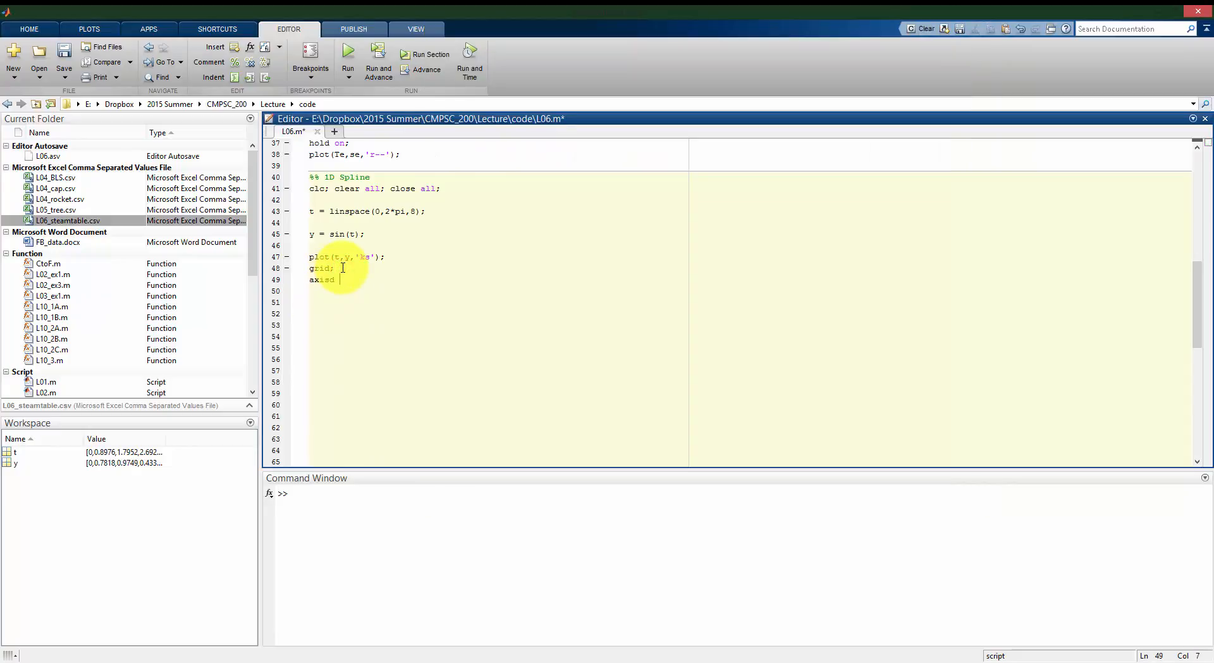
{"action": "type", "text": "tight;"}
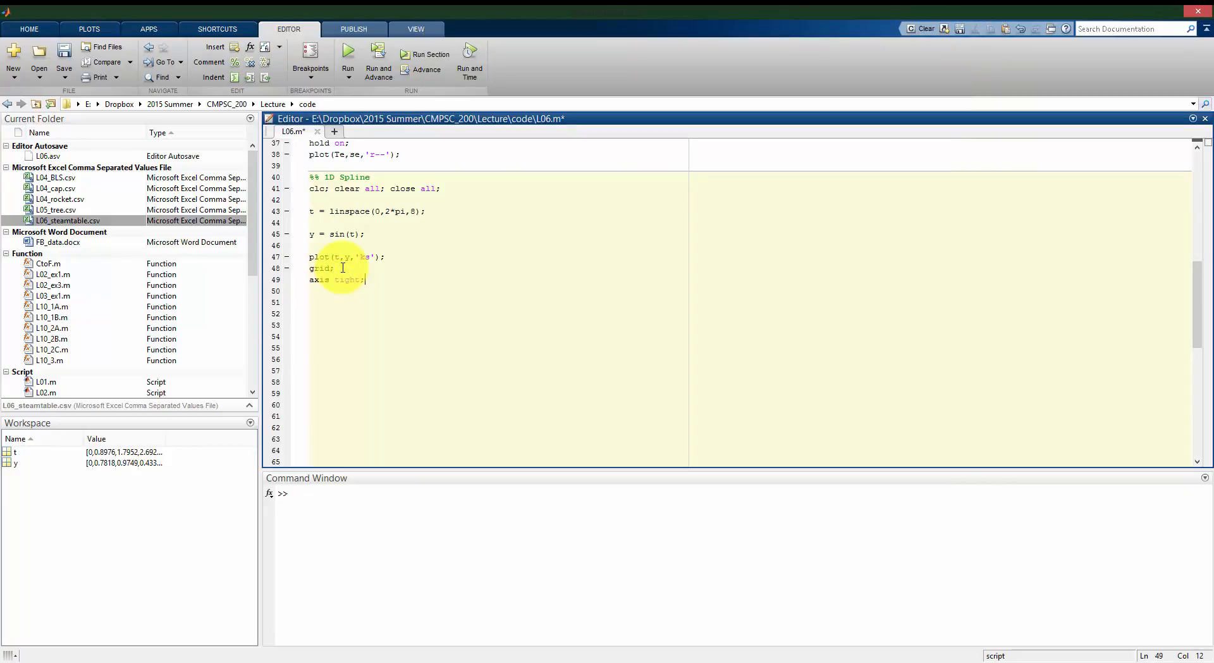
{"action": "left_click", "coordinate": [347, 55]}
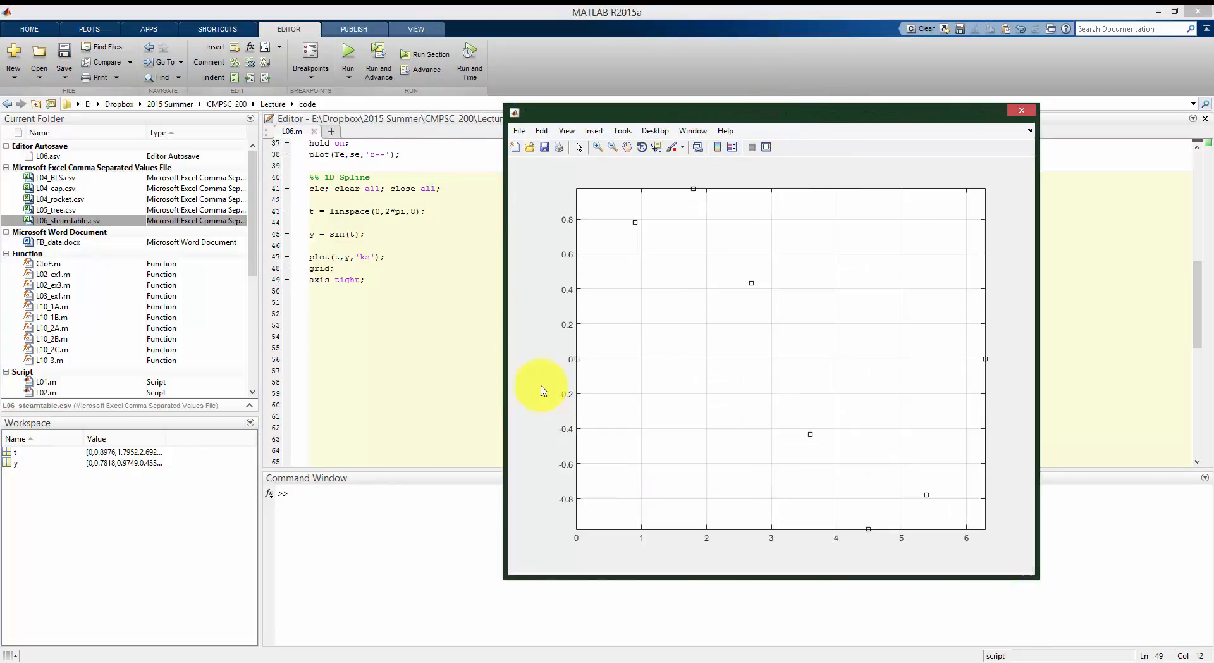
{"action": "mouse_move", "coordinate": [1017, 387]}
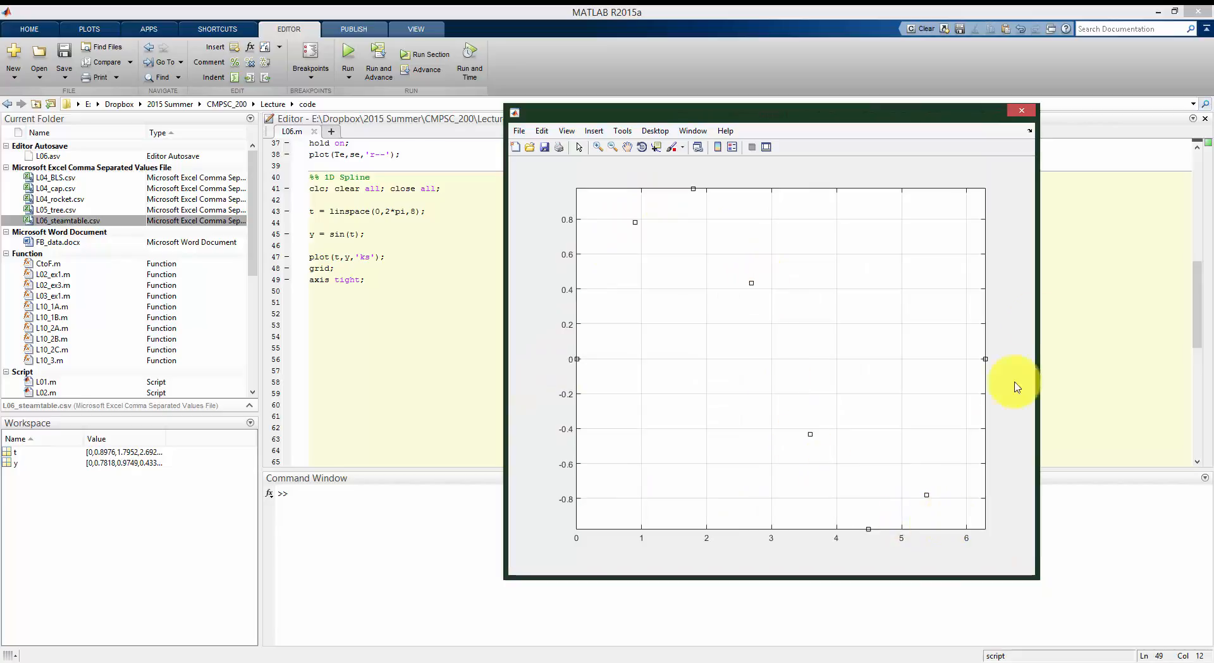
{"action": "left_click", "coordinate": [1021, 110]}
{"action": "type", "text": "t = linspace(0,2*pi,8);"}
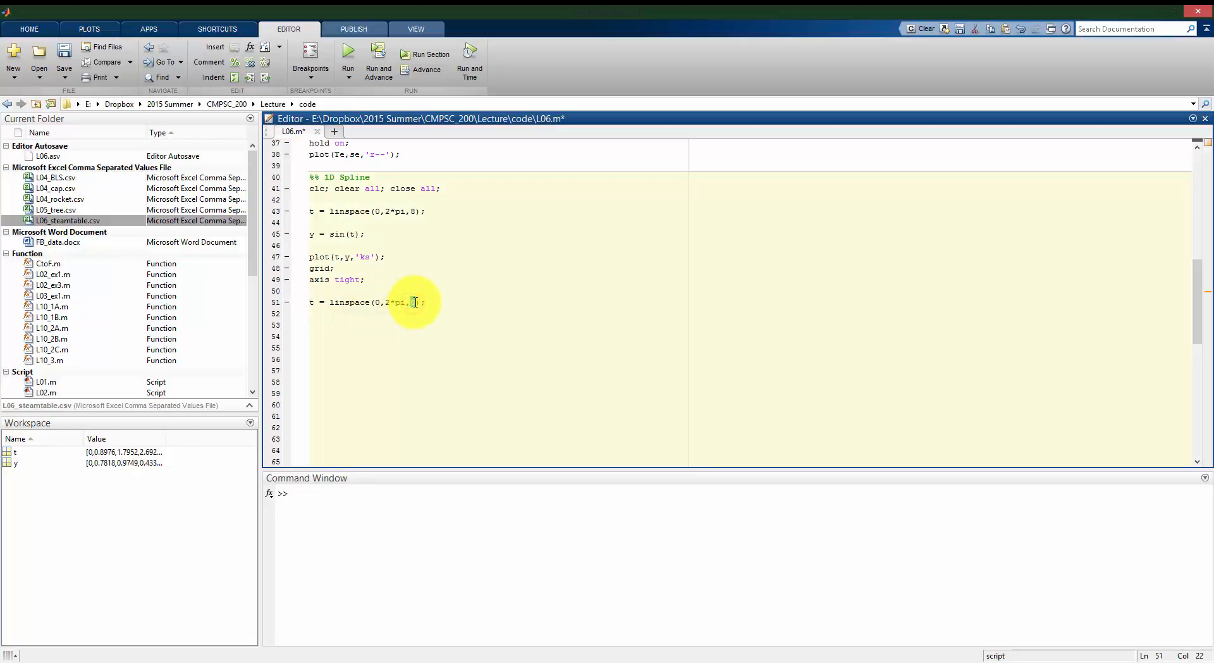
- Write te = linspace(0,2*pi,1e3); and ye1 = interp1(t,y,te); in the script
{"action": "type", "text": "1e3)"}
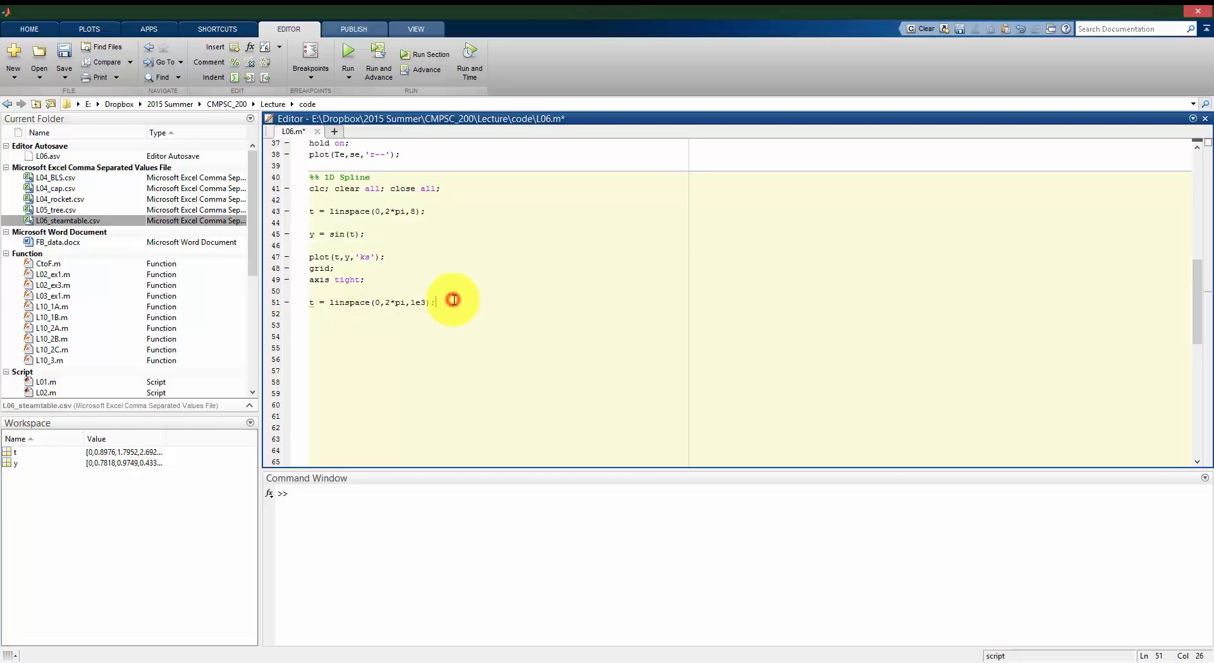
{"action": "type", "text": "yel"}
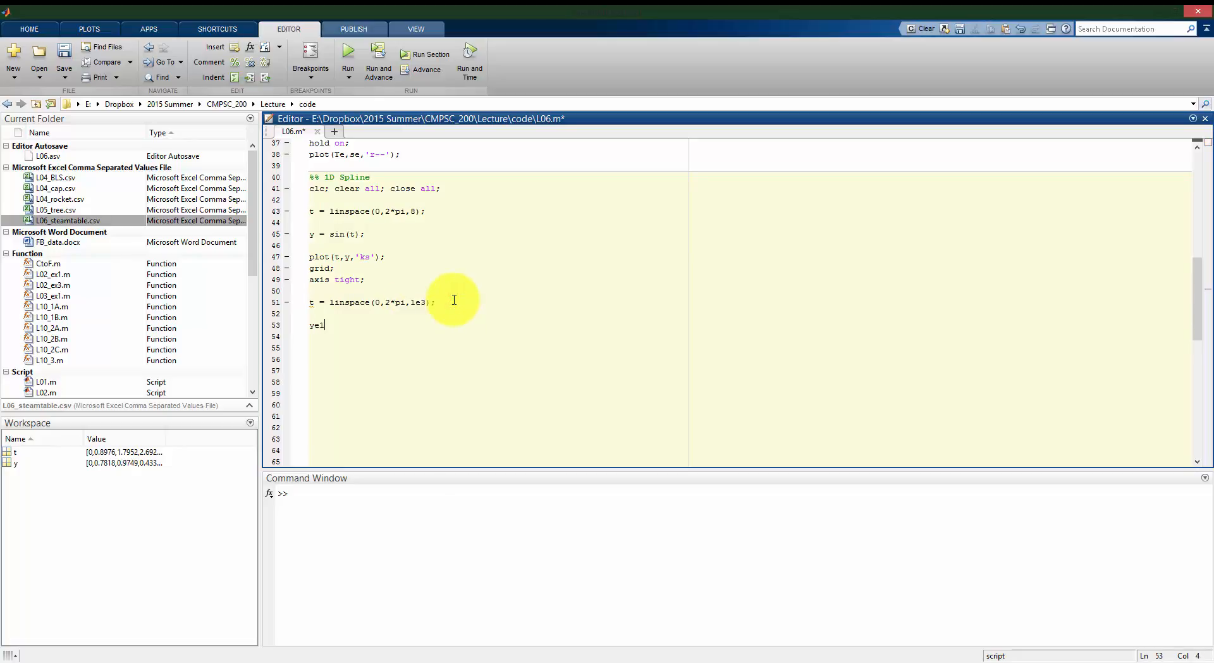
{"action": "type", "text": "= interp1"}
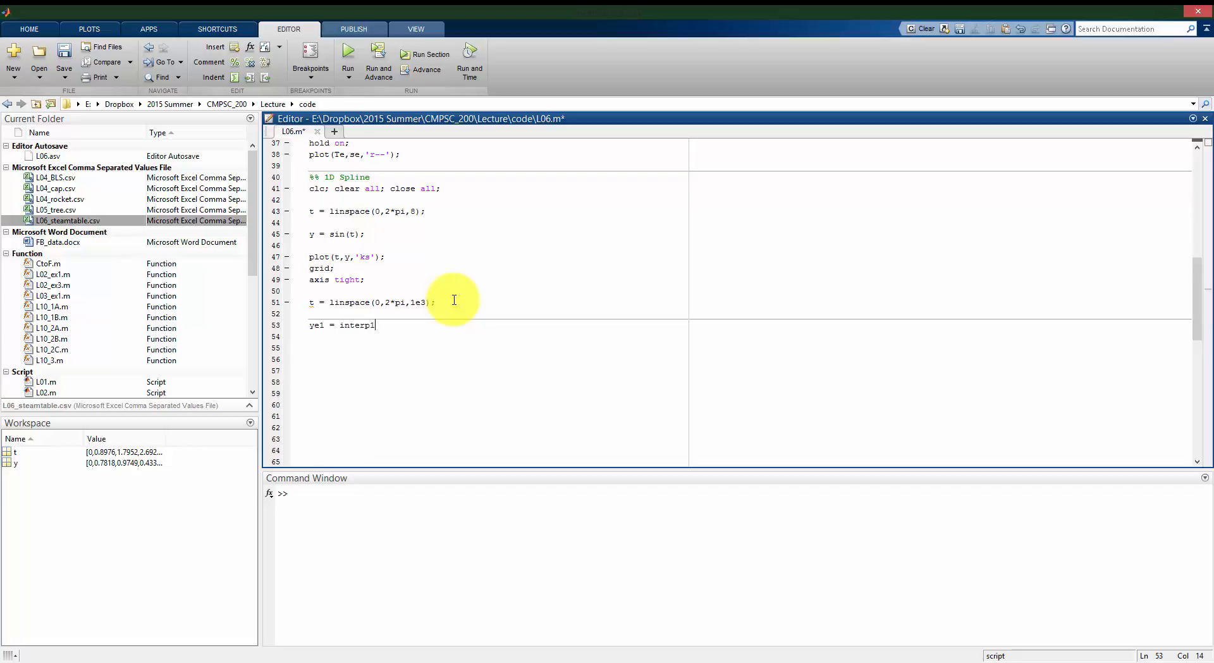
{"action": "type", "text": "("}
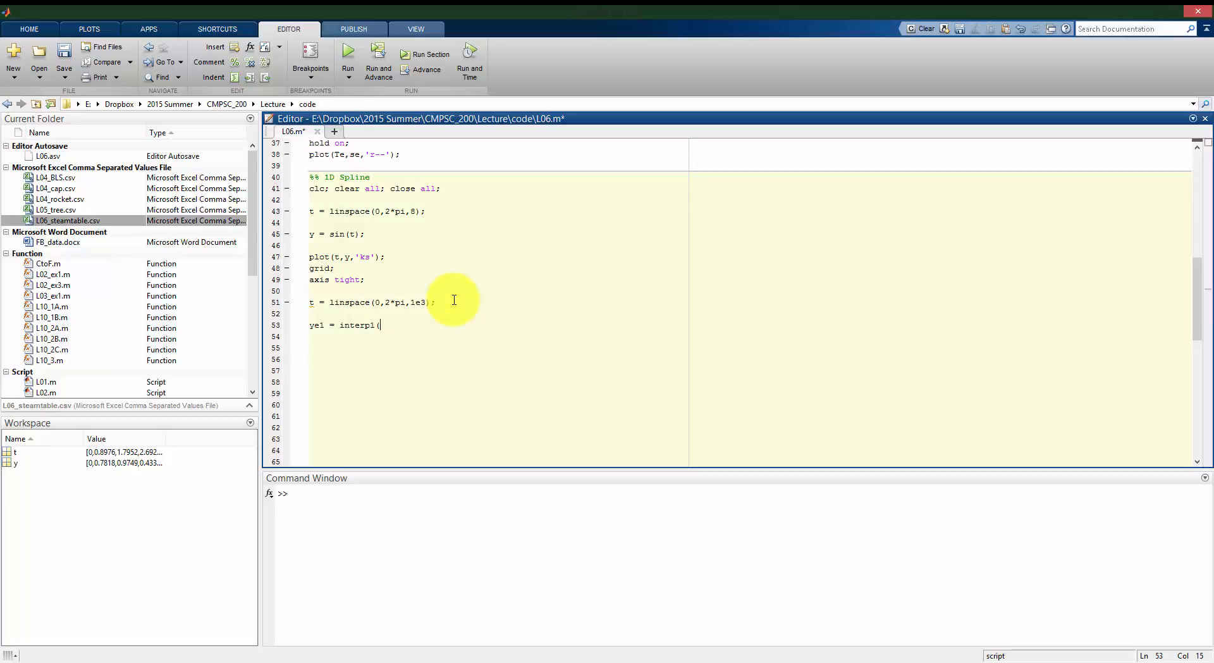
{"action": "type", "text": "t,y,"}
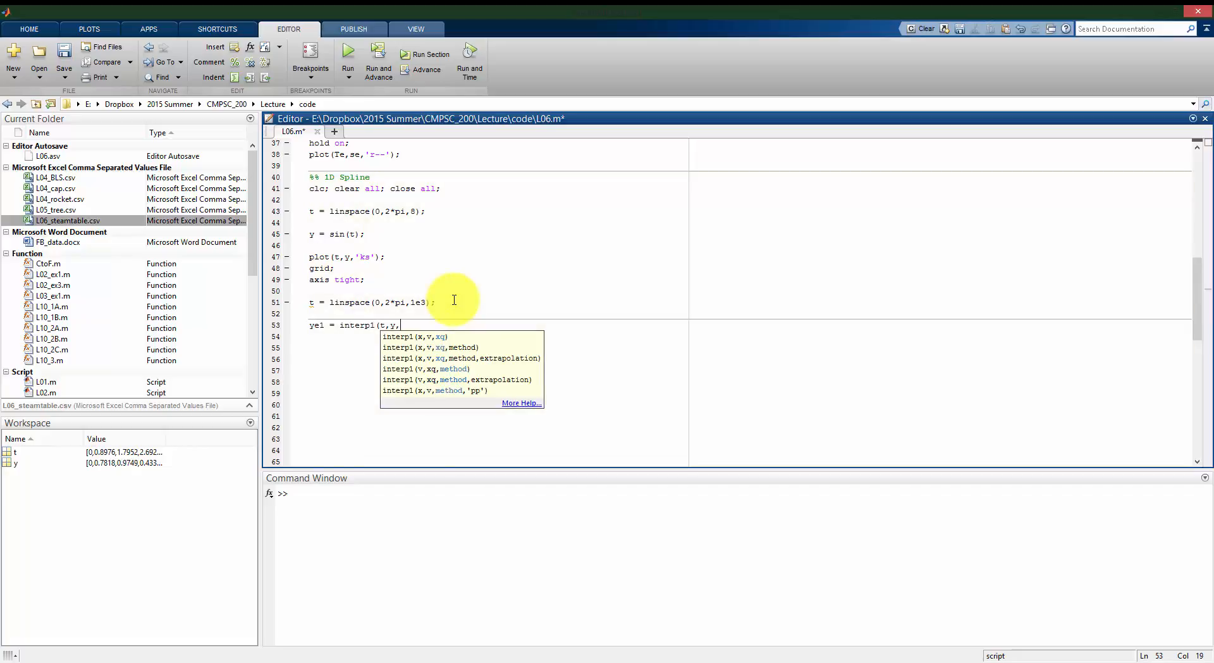
{"action": "left_click", "coordinate": [314, 302]}
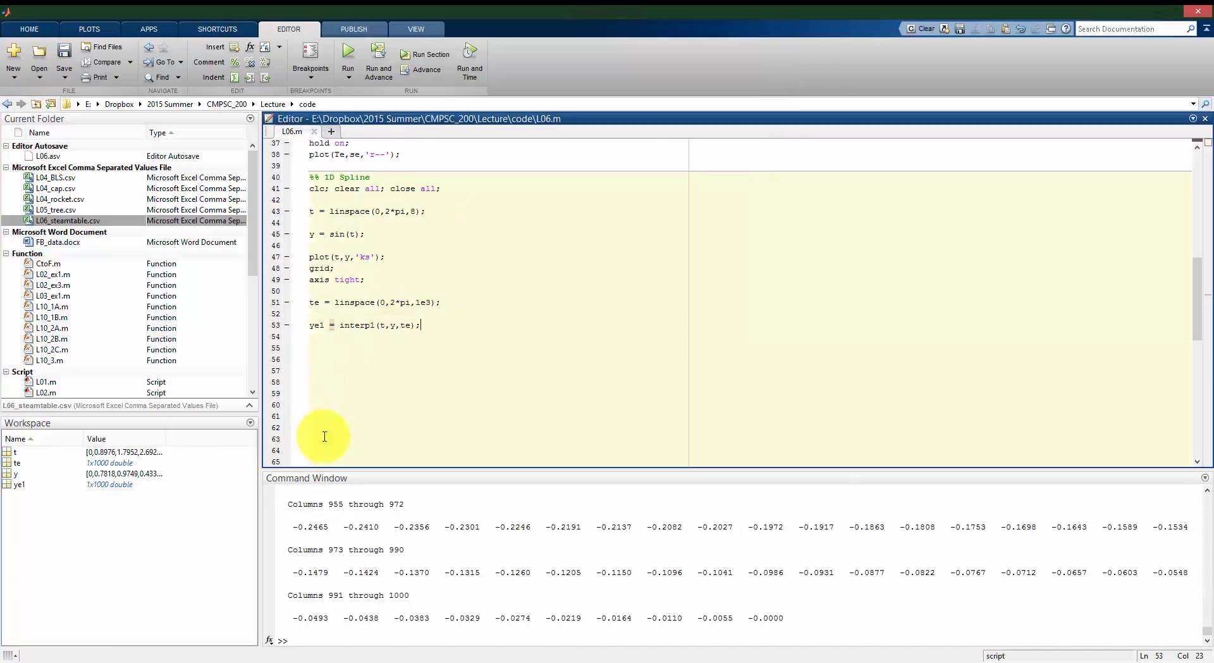
{"action": "mouse_move", "coordinate": [379, 294]}
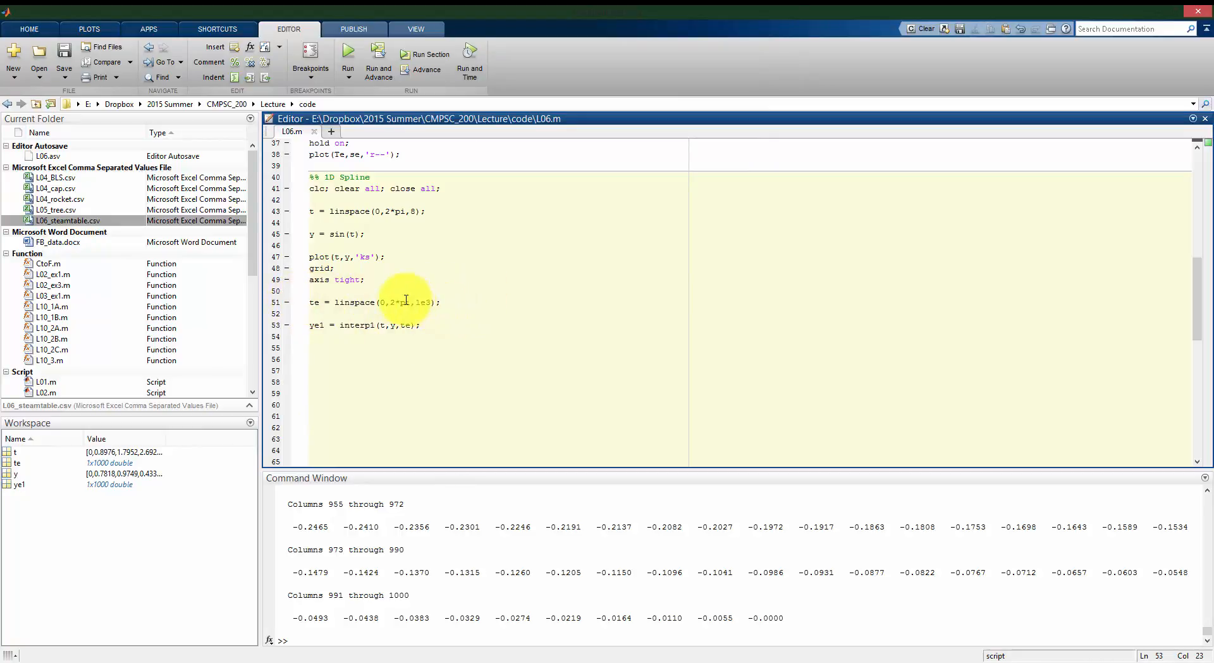
- Add hold on and plot(te,ye1,'r--'); then rerun to draw the red dashed line
{"action": "triple_click", "coordinate": [364, 325]}
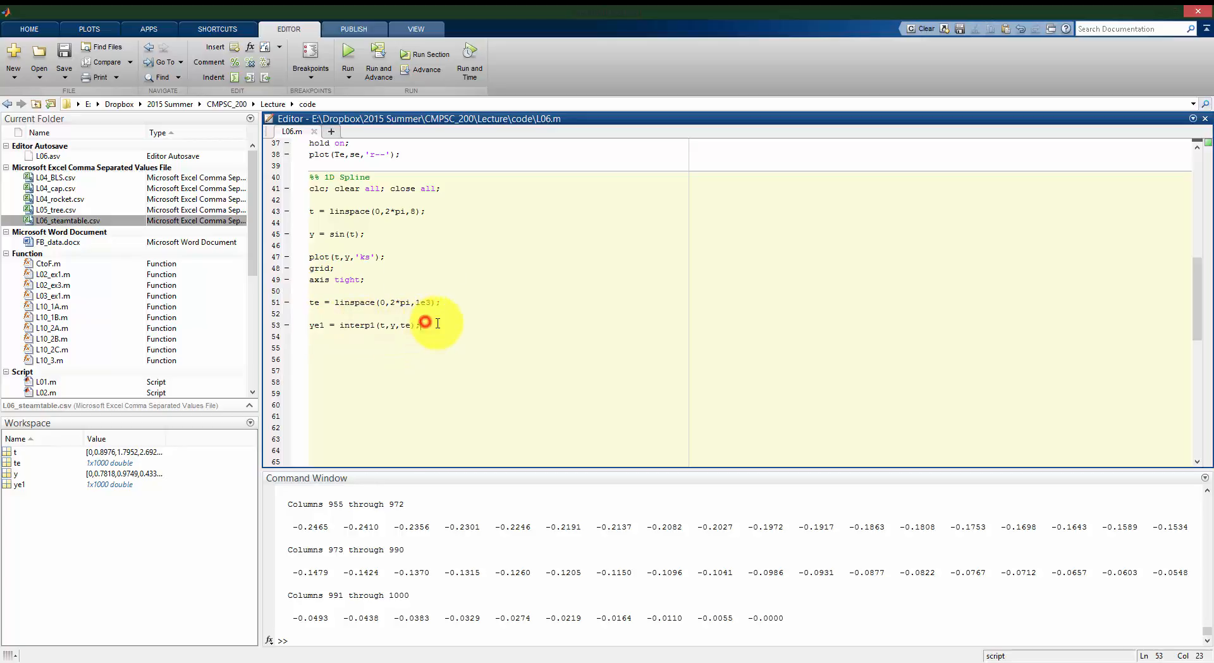
{"action": "type", "text": "plot"}
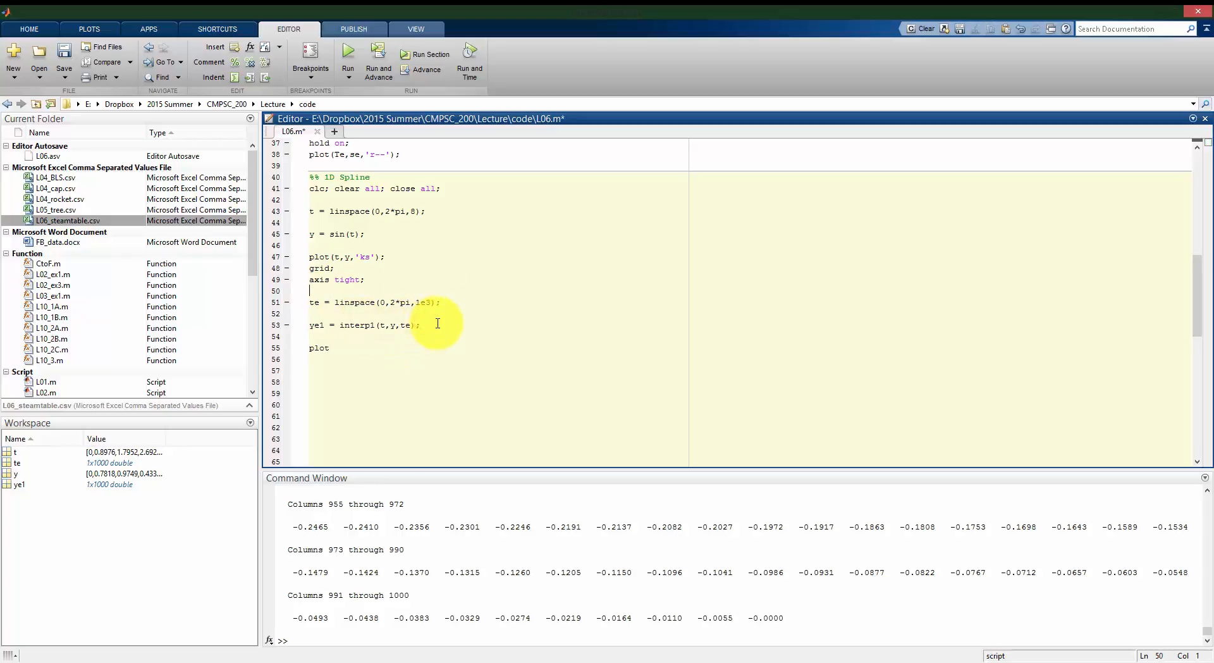
{"action": "type", "text": "hold on;"}
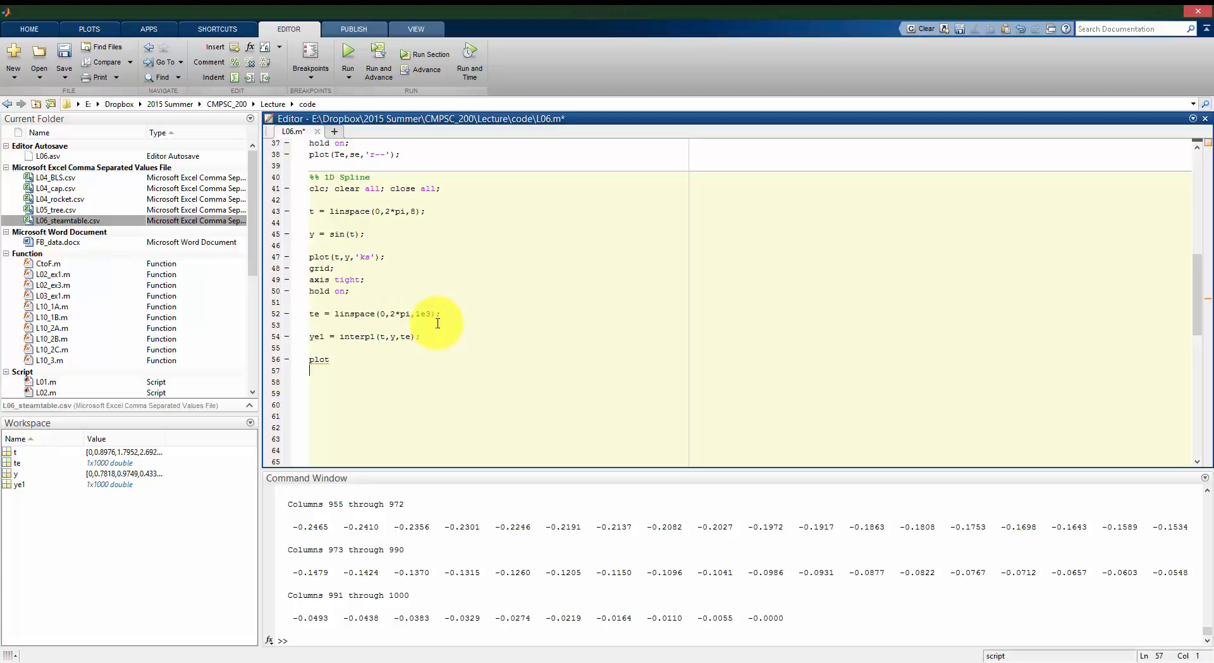
{"action": "type", "text": "("}
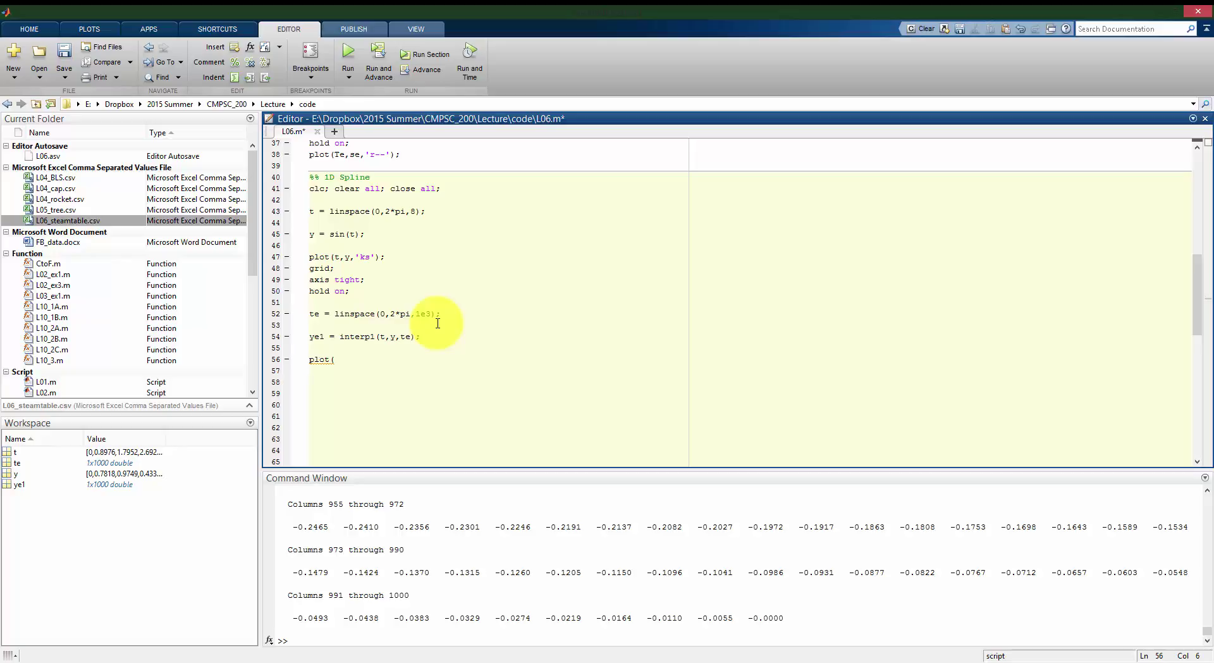
{"action": "type", "text": "te,"}
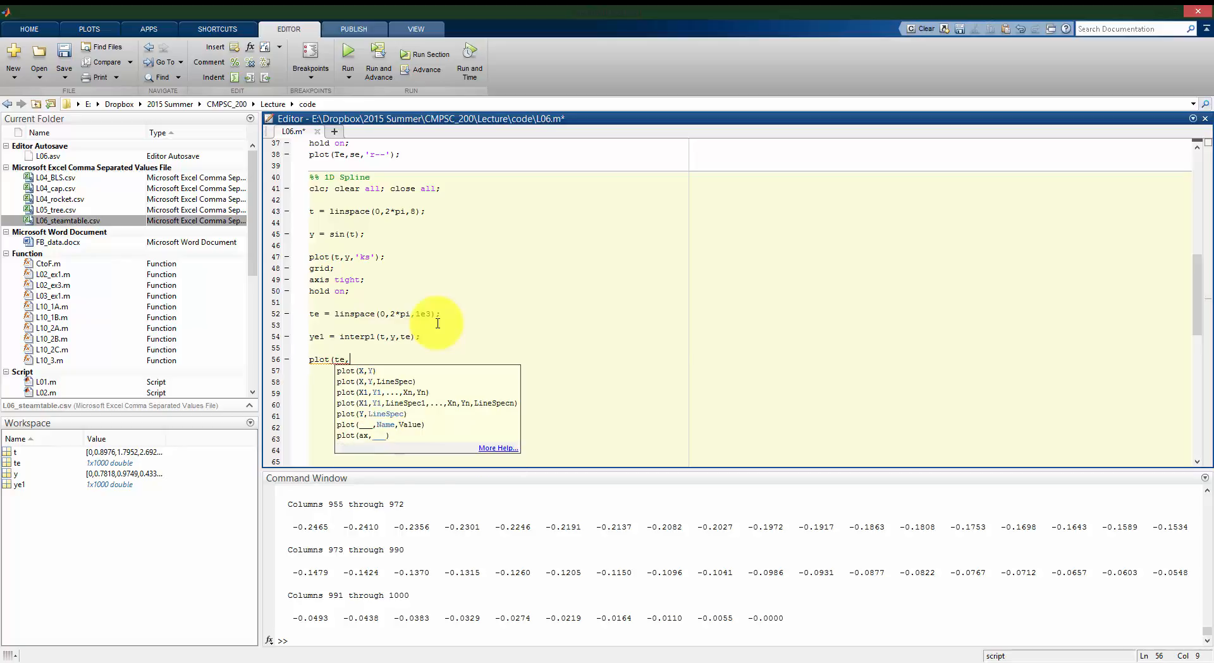
{"action": "type", "text": "ye1,'"}
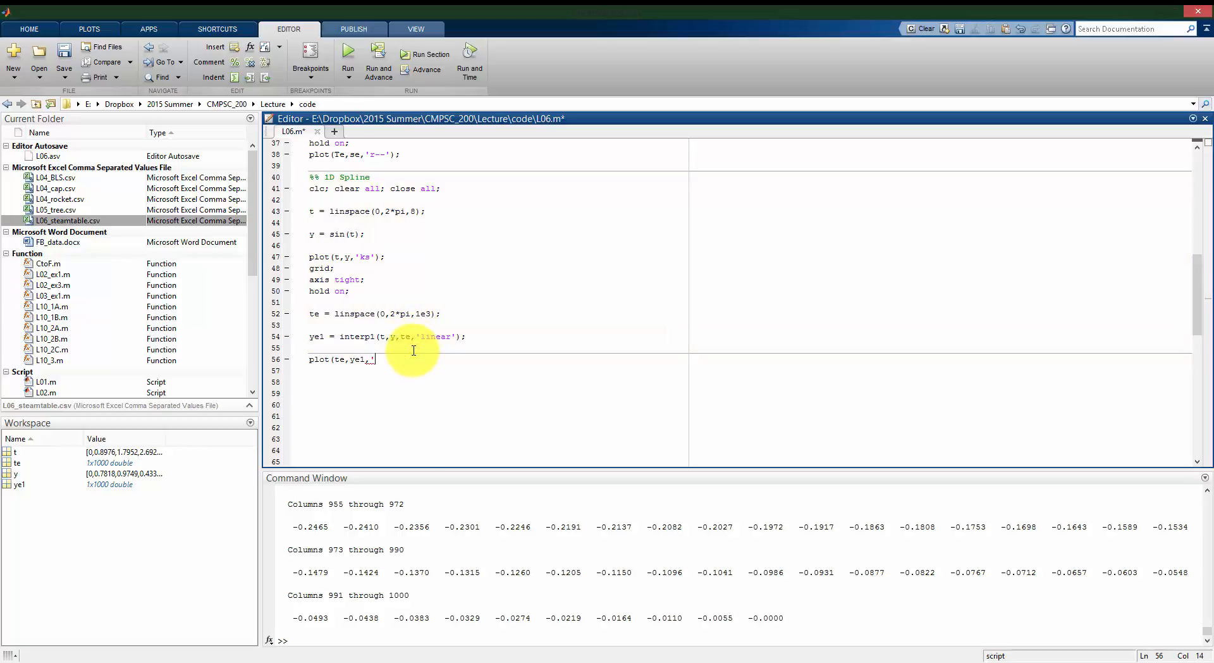
{"action": "type", "text": "r--');"}
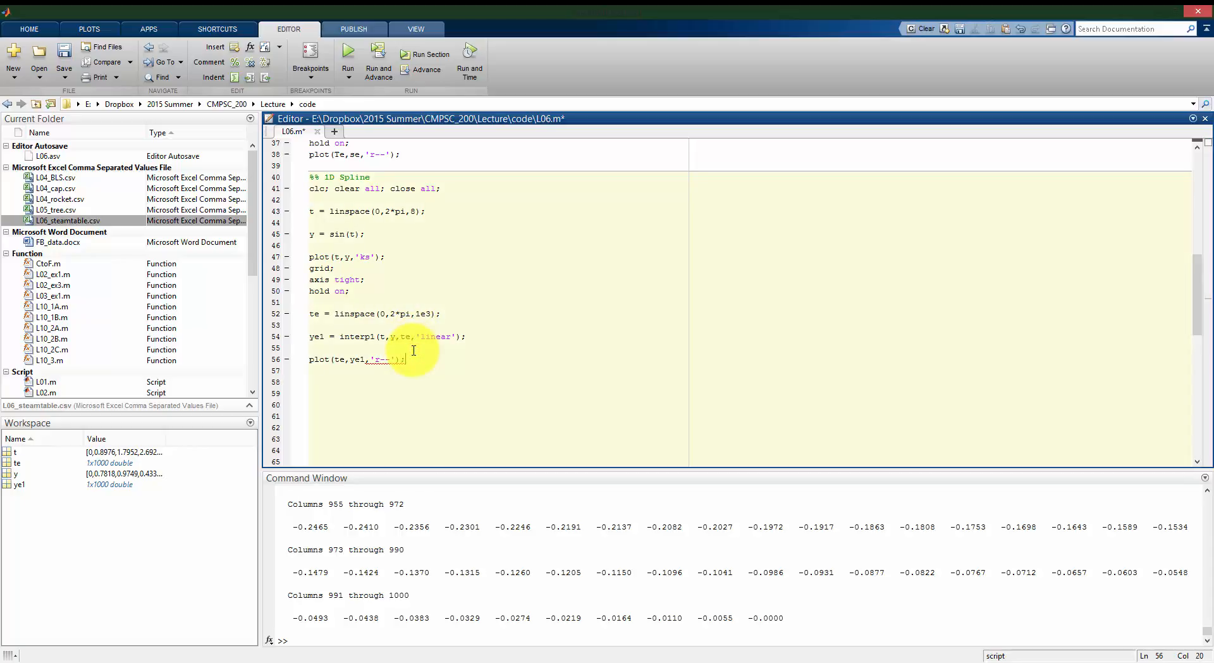
{"action": "left_click", "coordinate": [348, 58]}
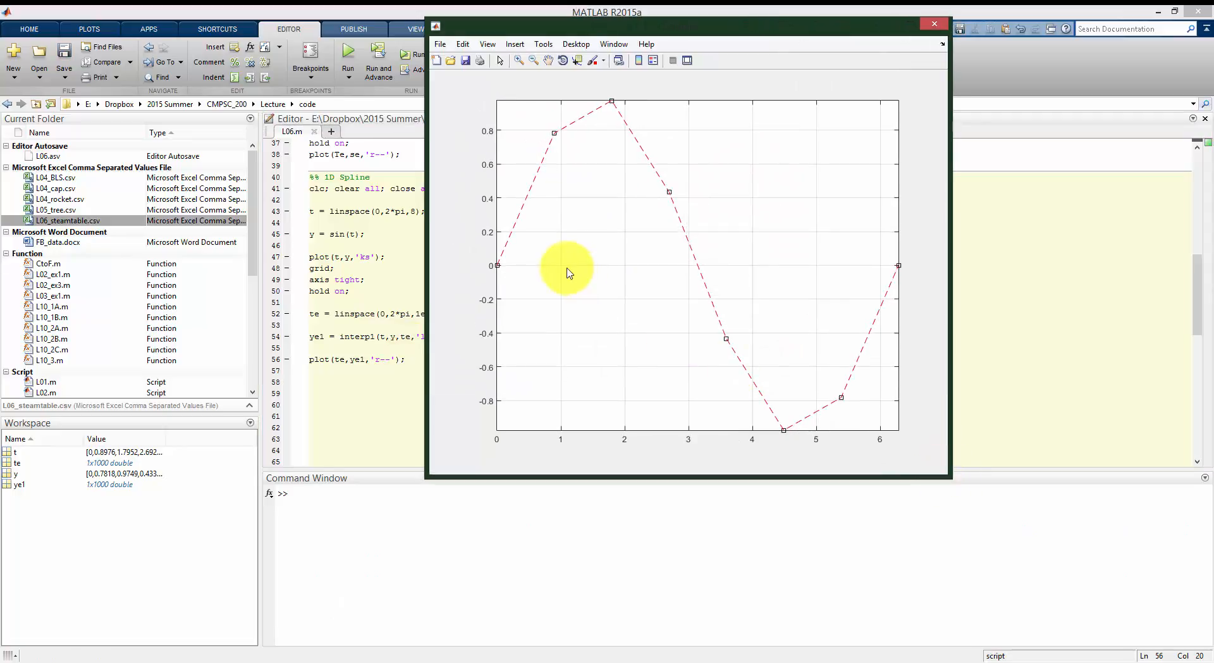
{"action": "mouse_move", "coordinate": [509, 263]}
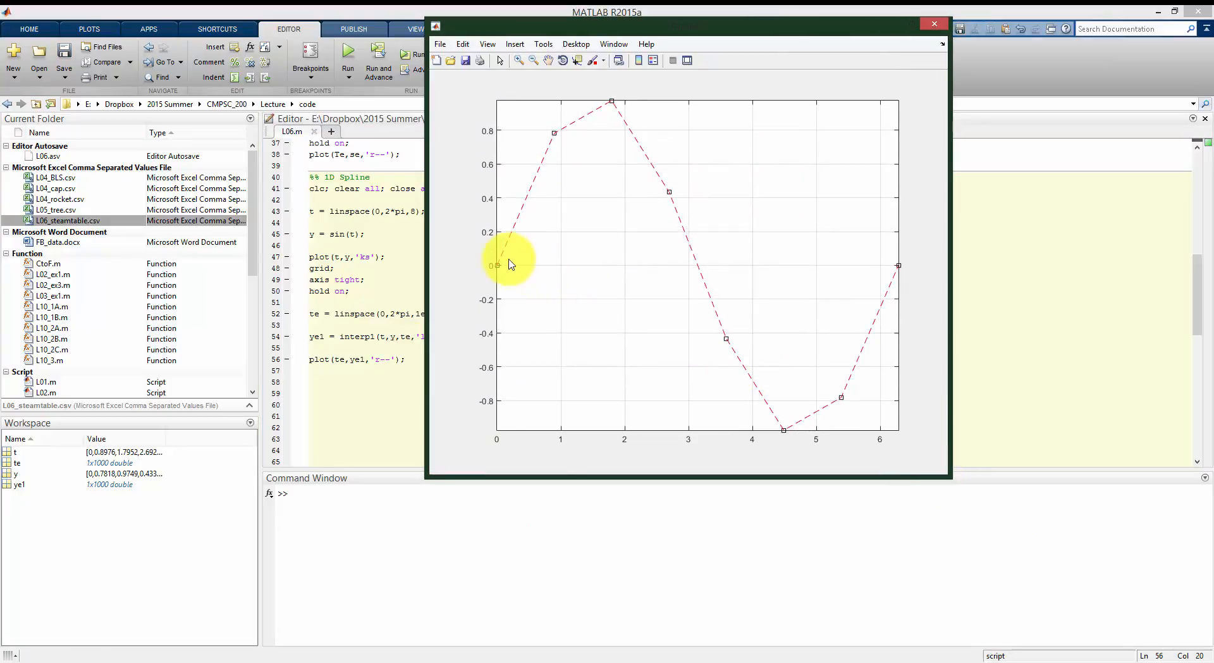
{"action": "mouse_move", "coordinate": [699, 325]}
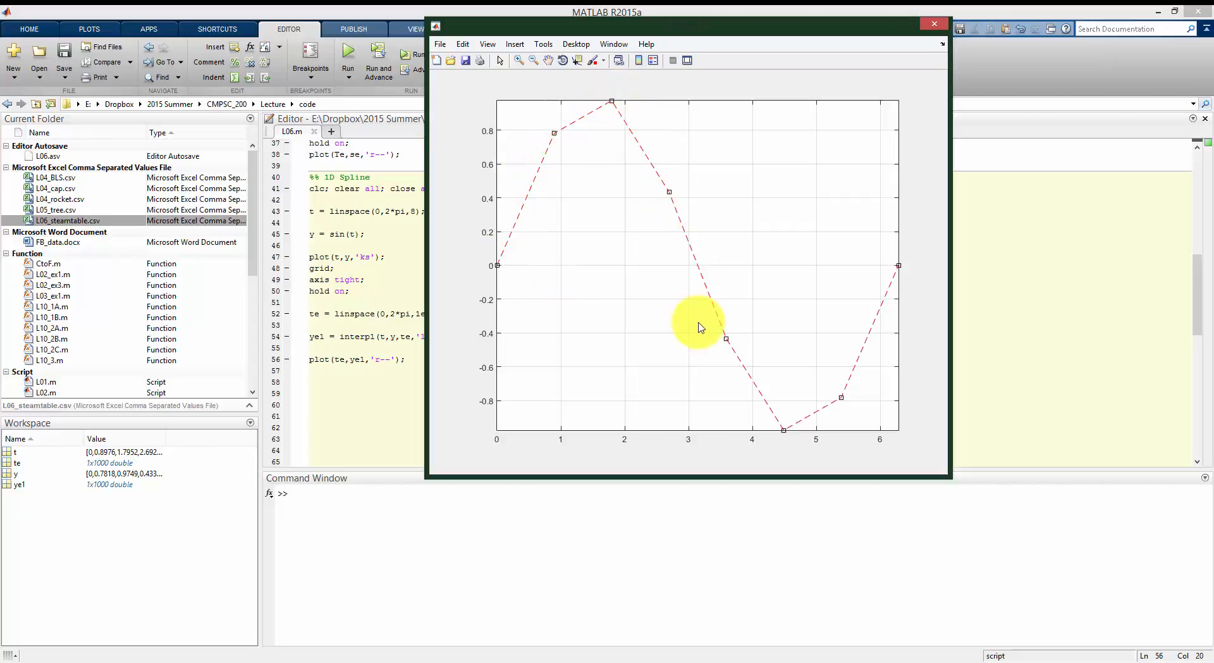
{"action": "mouse_move", "coordinate": [779, 224]}
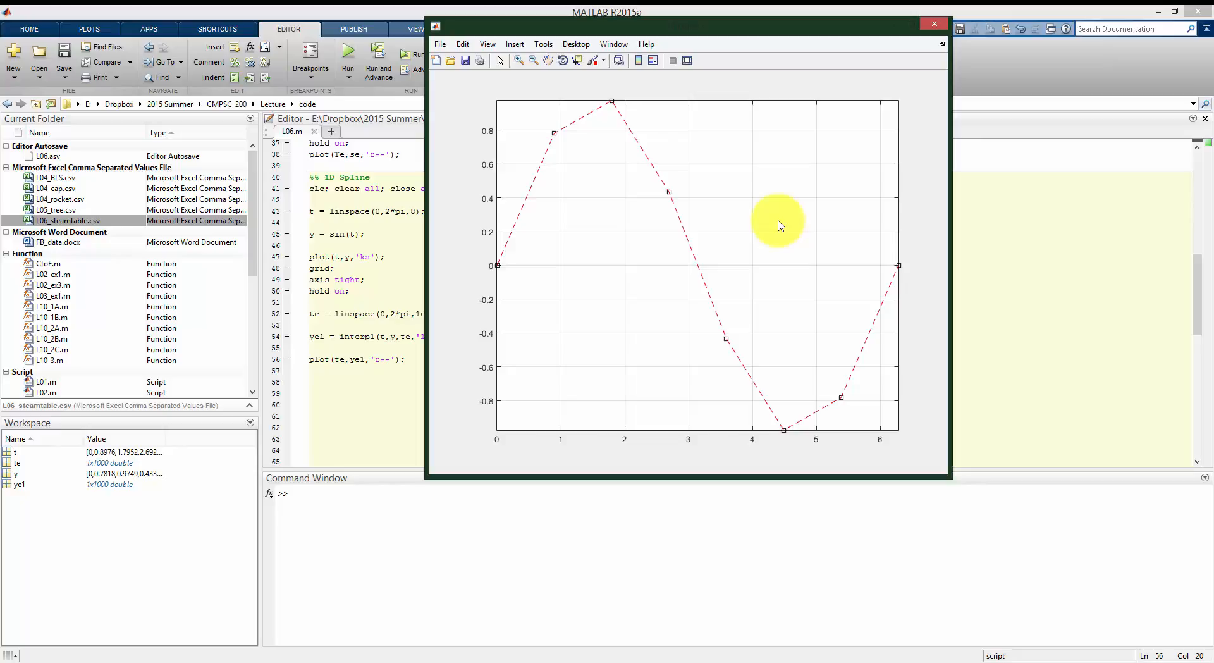
{"action": "mouse_move", "coordinate": [488, 348]}
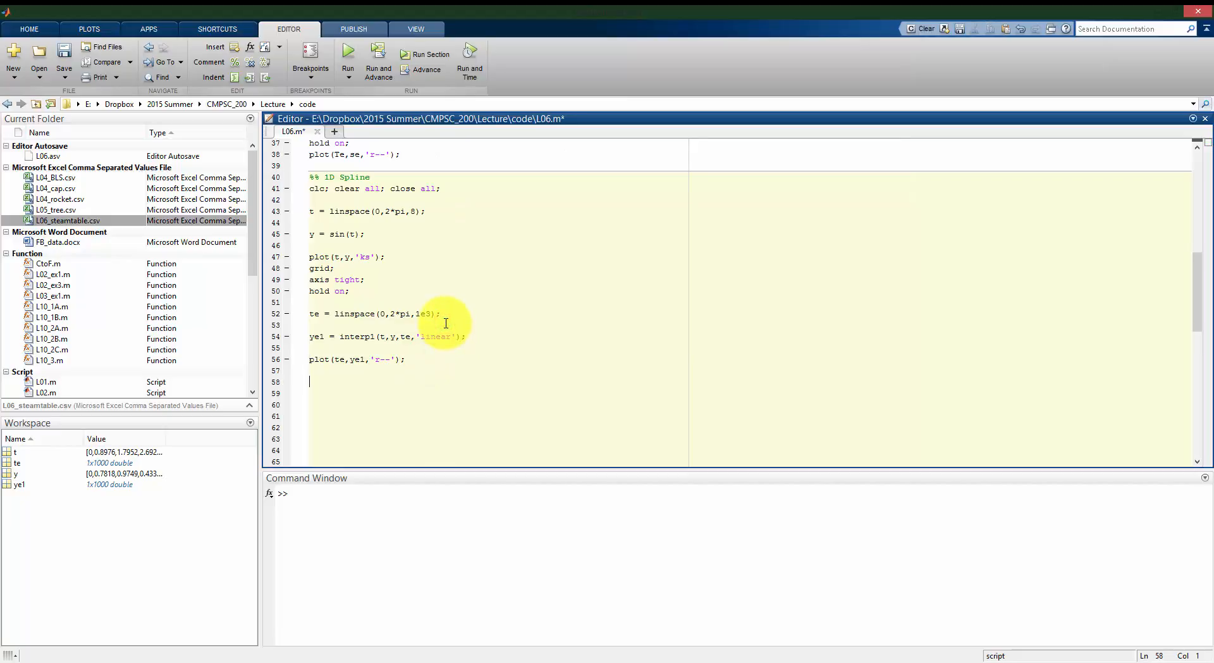
- Add ye2 = interp1(t,y,te,'spline'); and plot(te,ye2,'b--');, then rerun the script
{"action": "type", "text": "ye2 = interp1(t,y,te,'linear');"}
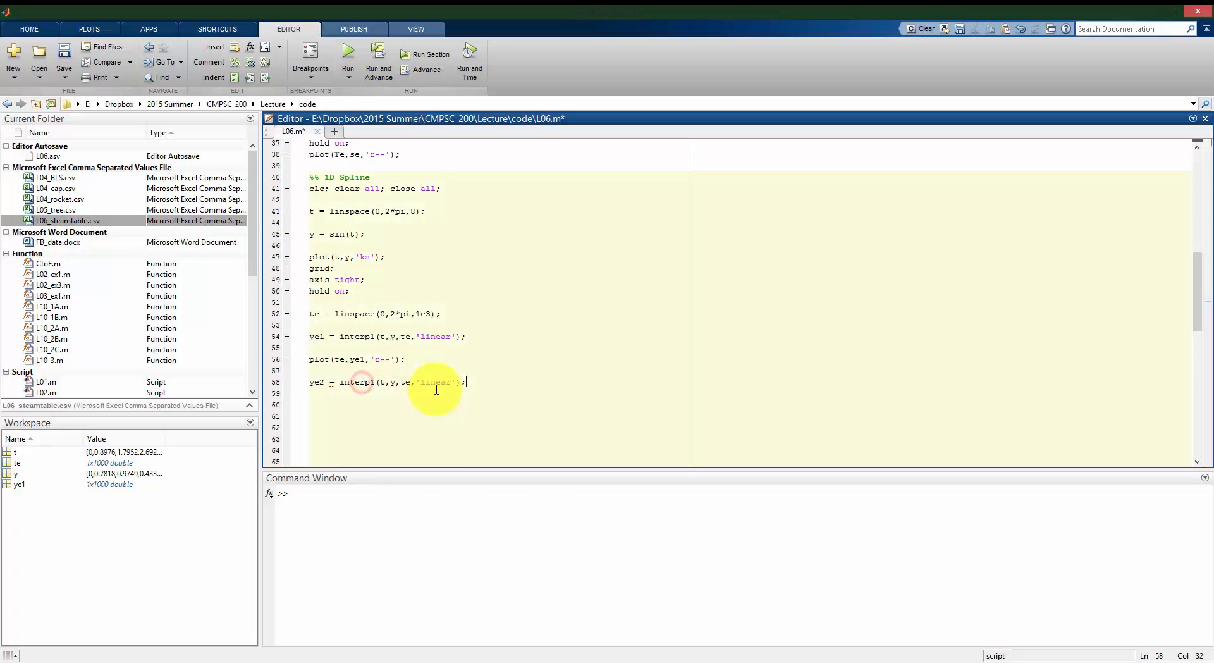
{"action": "type", "text": "spl"}
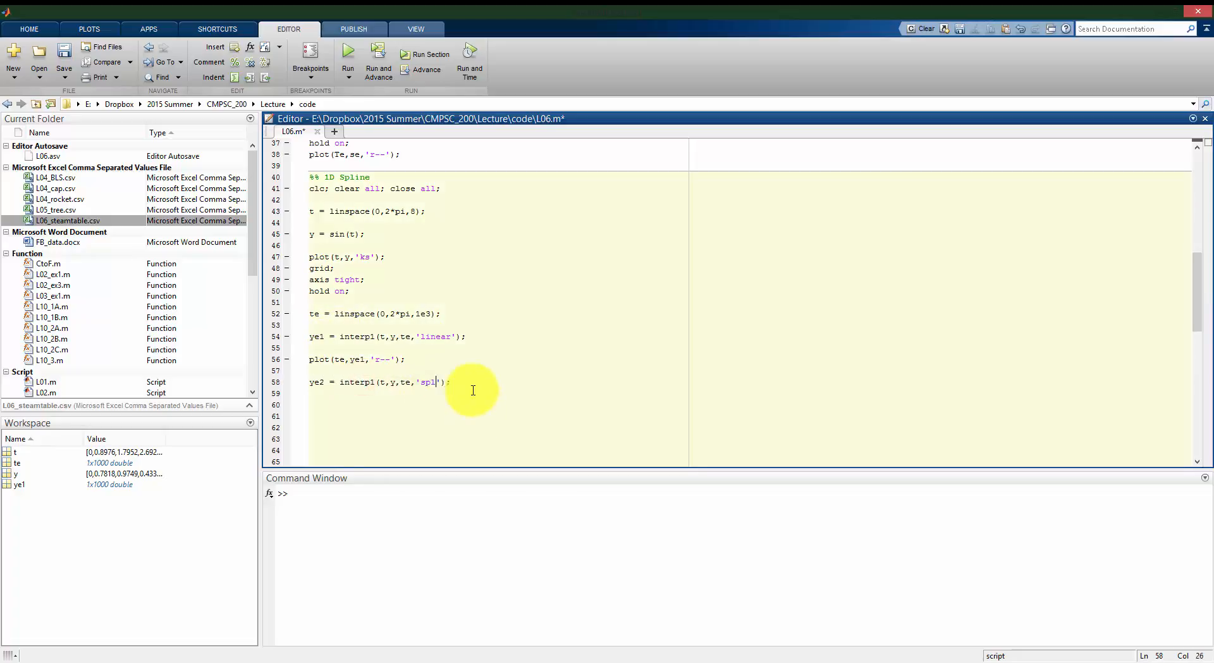
{"action": "type", "text": "ine"}
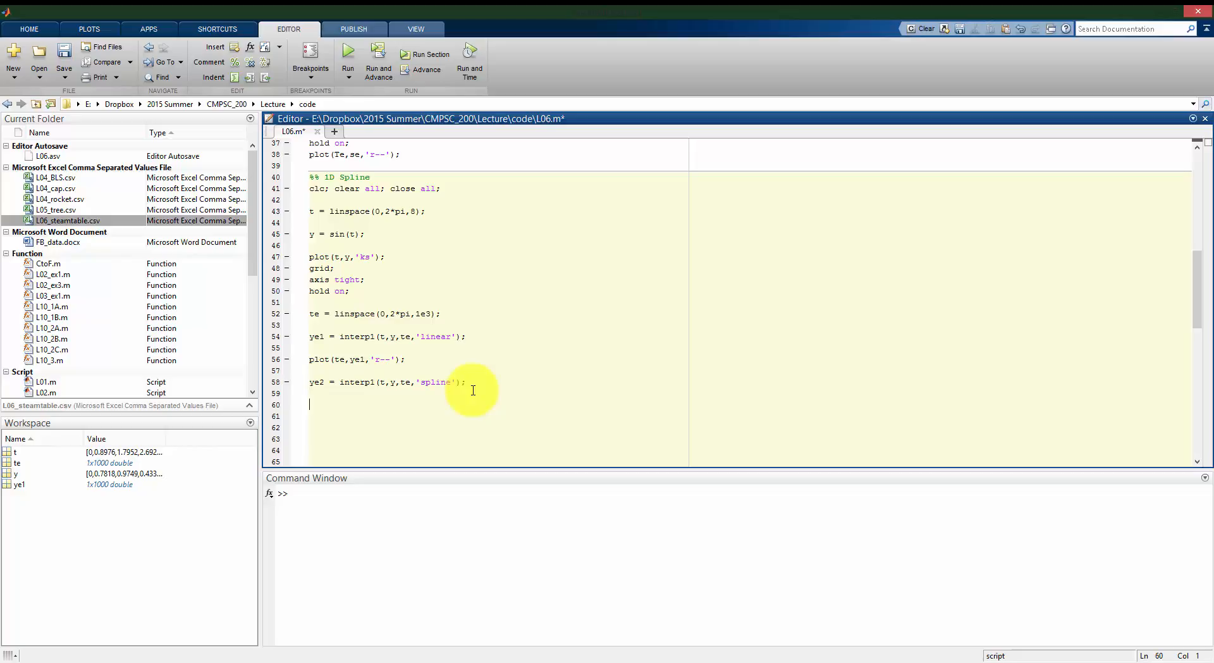
{"action": "mouse_move", "coordinate": [376, 407]}
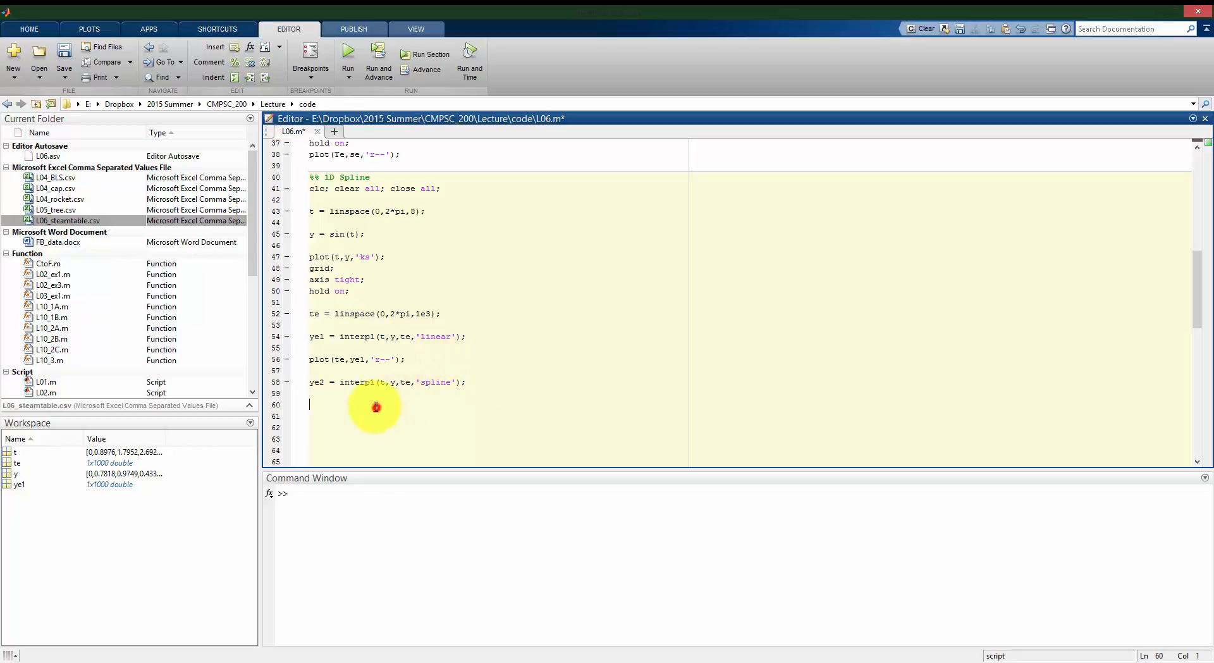
{"action": "type", "text": "plot(te,ye1,'g--');"}
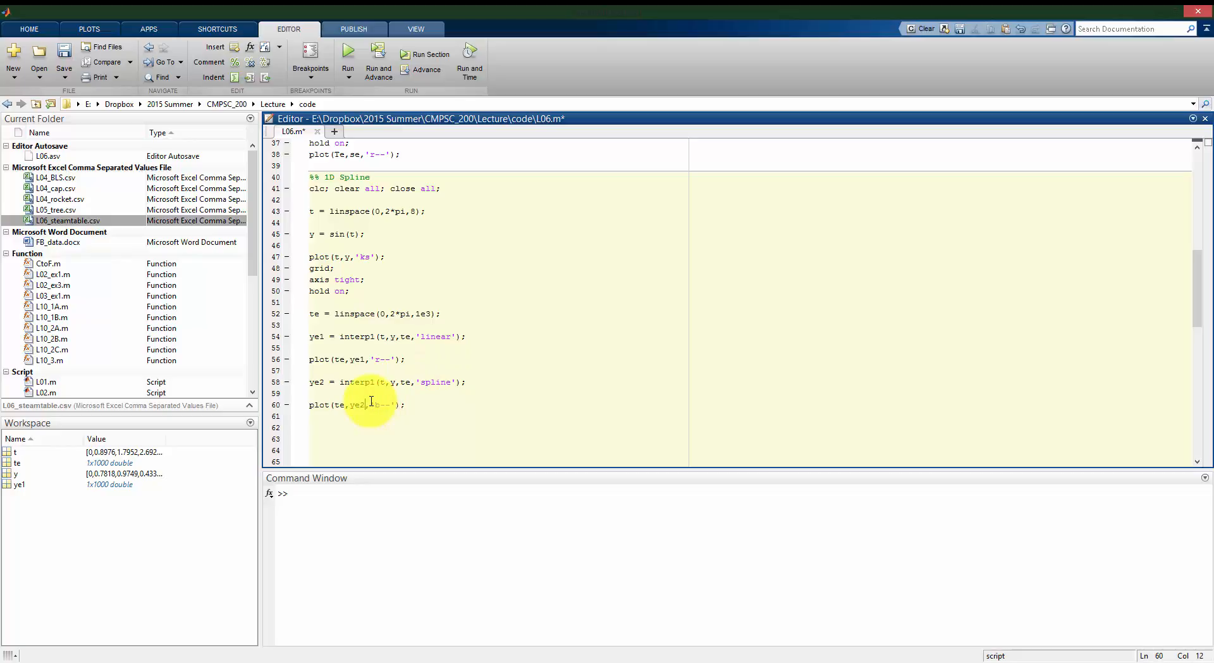
{"action": "left_click", "coordinate": [347, 54]}
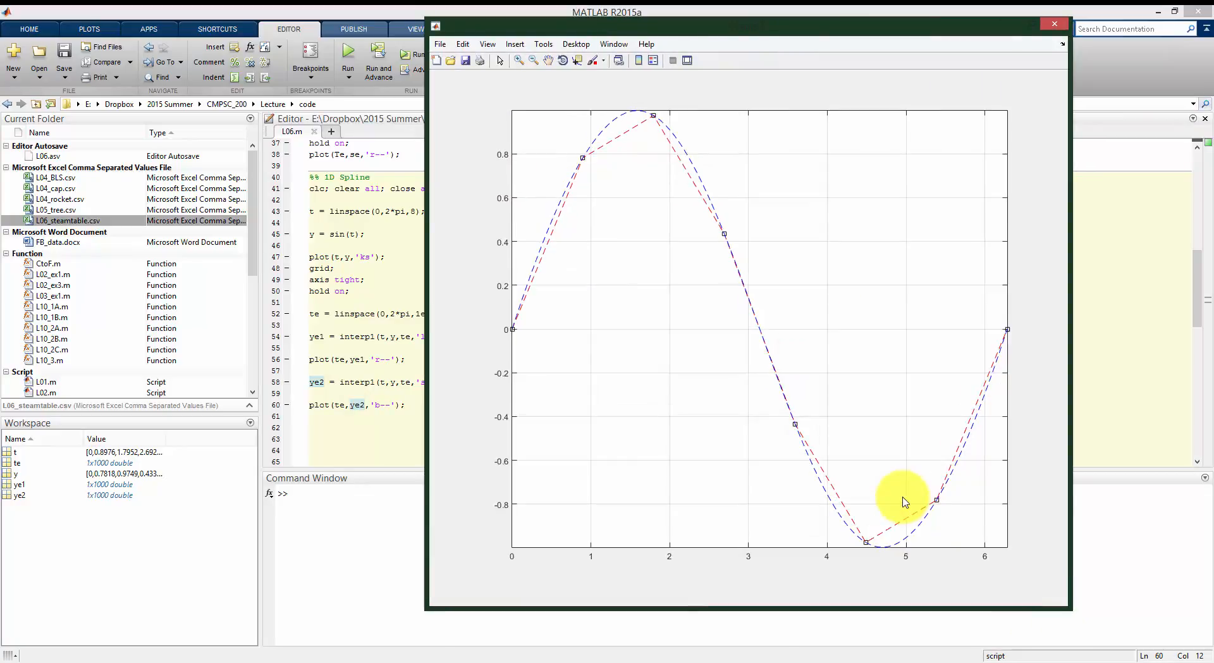
{"action": "mouse_move", "coordinate": [548, 343]}
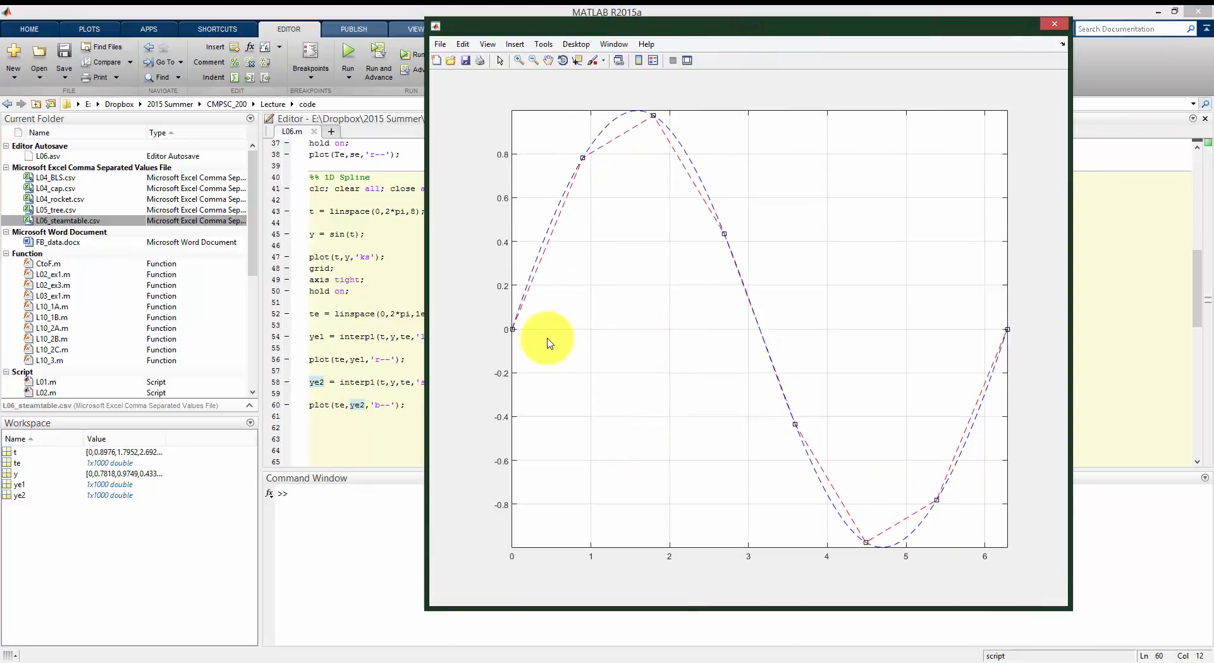
{"action": "mouse_move", "coordinate": [662, 121]}
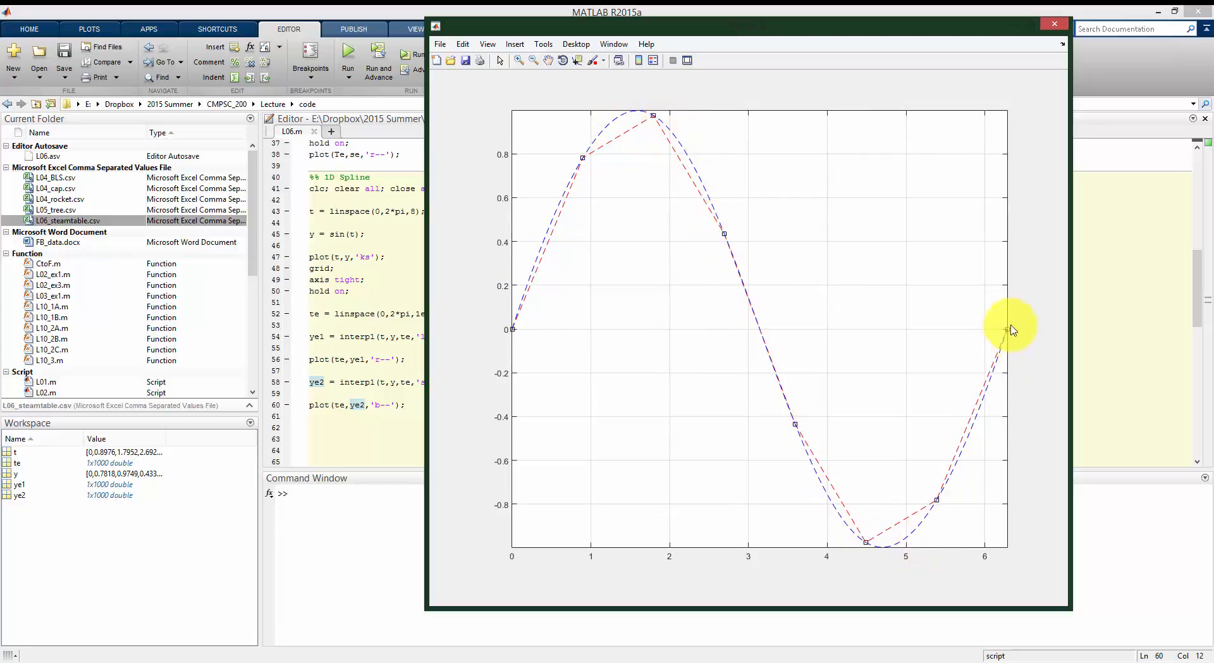
{"action": "mouse_move", "coordinate": [581, 166]}
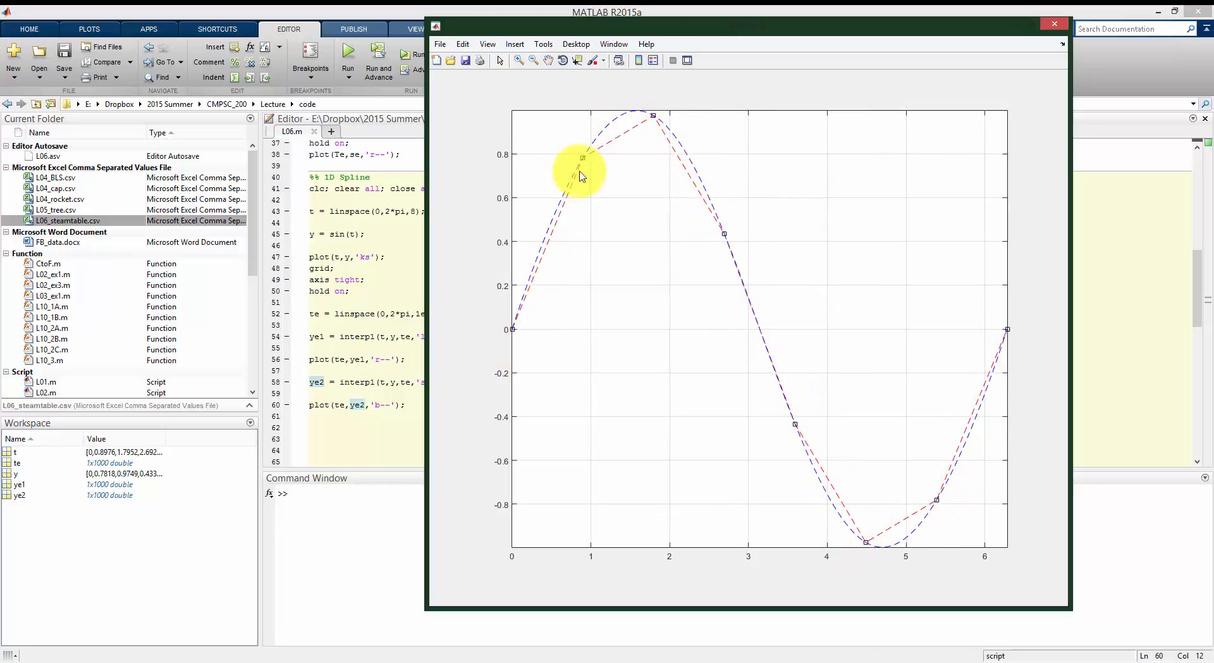
{"action": "mouse_move", "coordinate": [606, 147]}
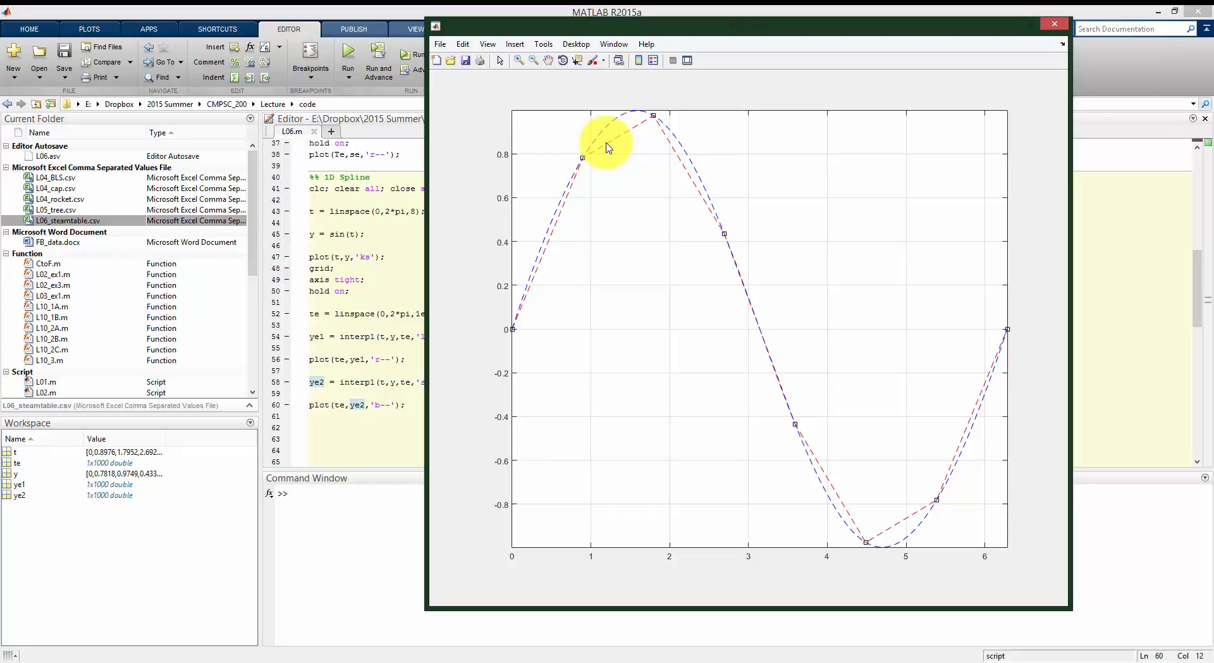
{"action": "mouse_move", "coordinate": [652, 104]}
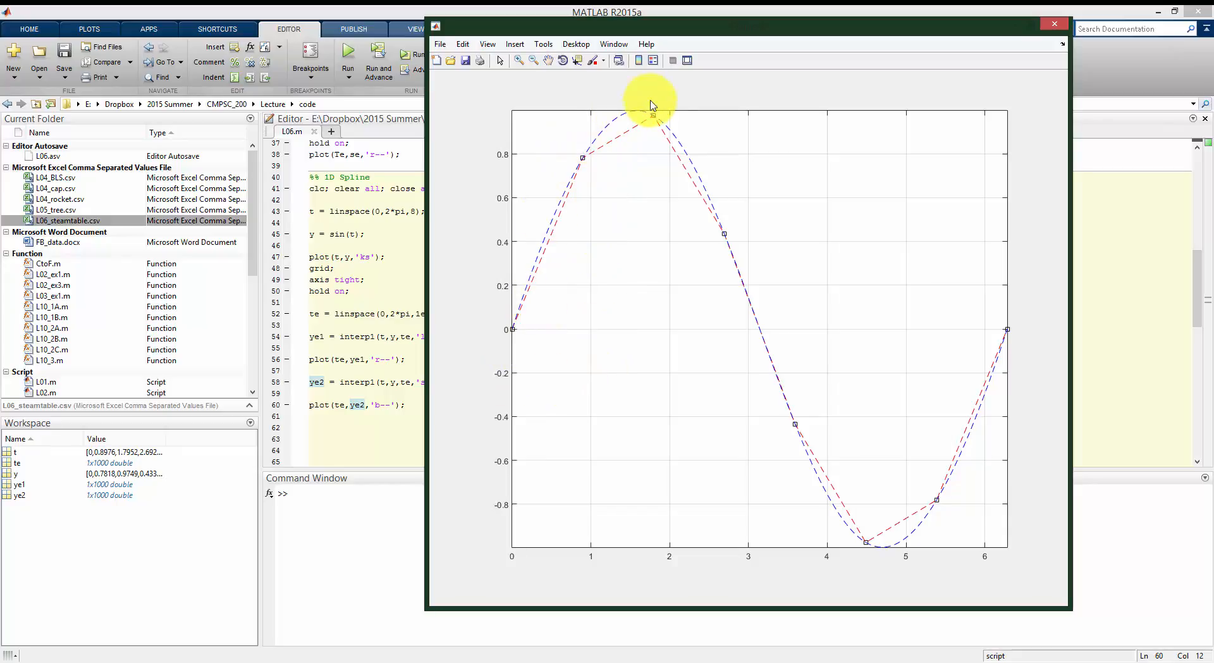
{"action": "mouse_move", "coordinate": [728, 247]}
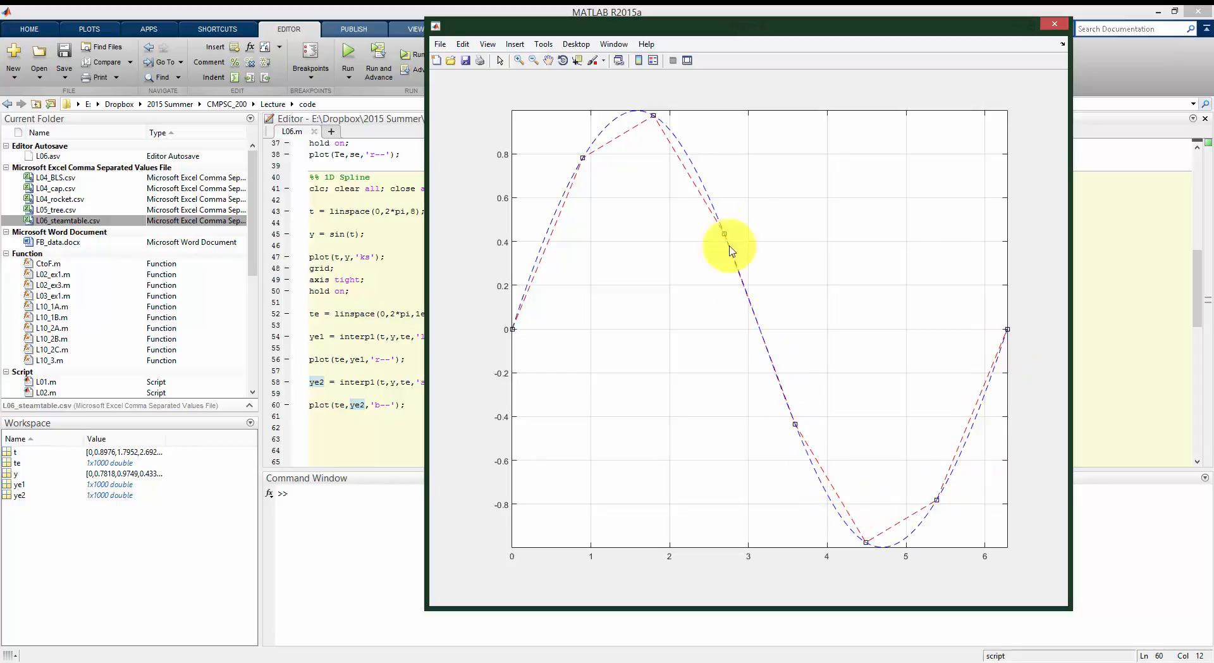
{"action": "mouse_move", "coordinate": [492, 320]}
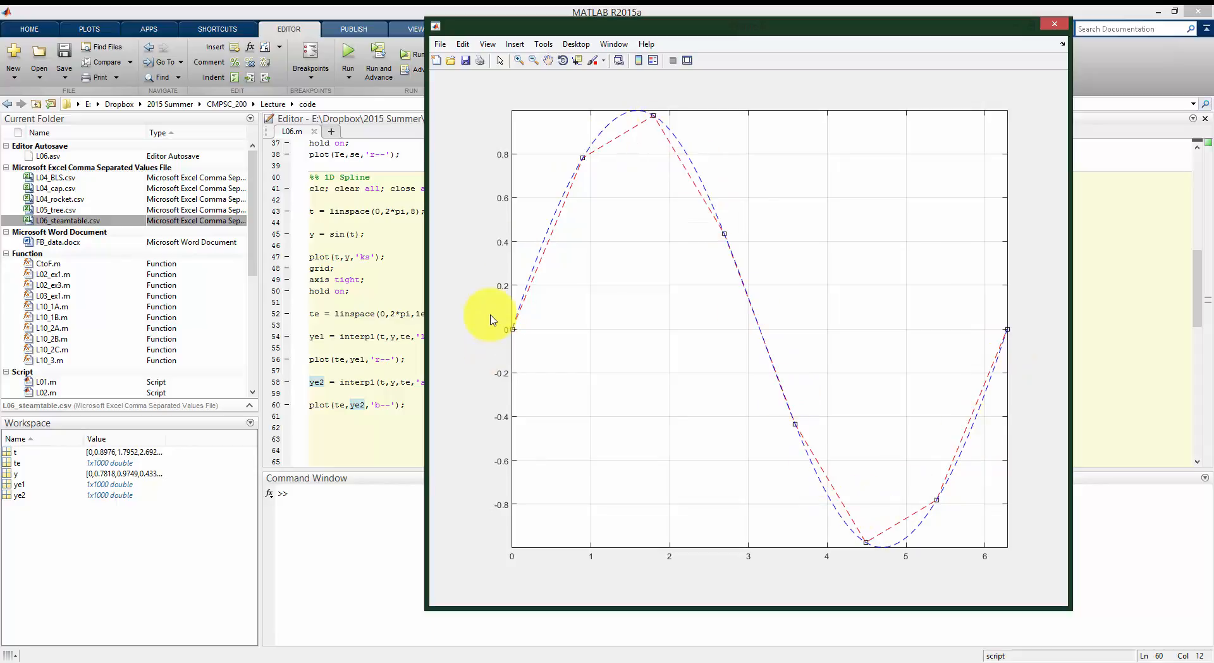
{"action": "mouse_move", "coordinate": [713, 222]}
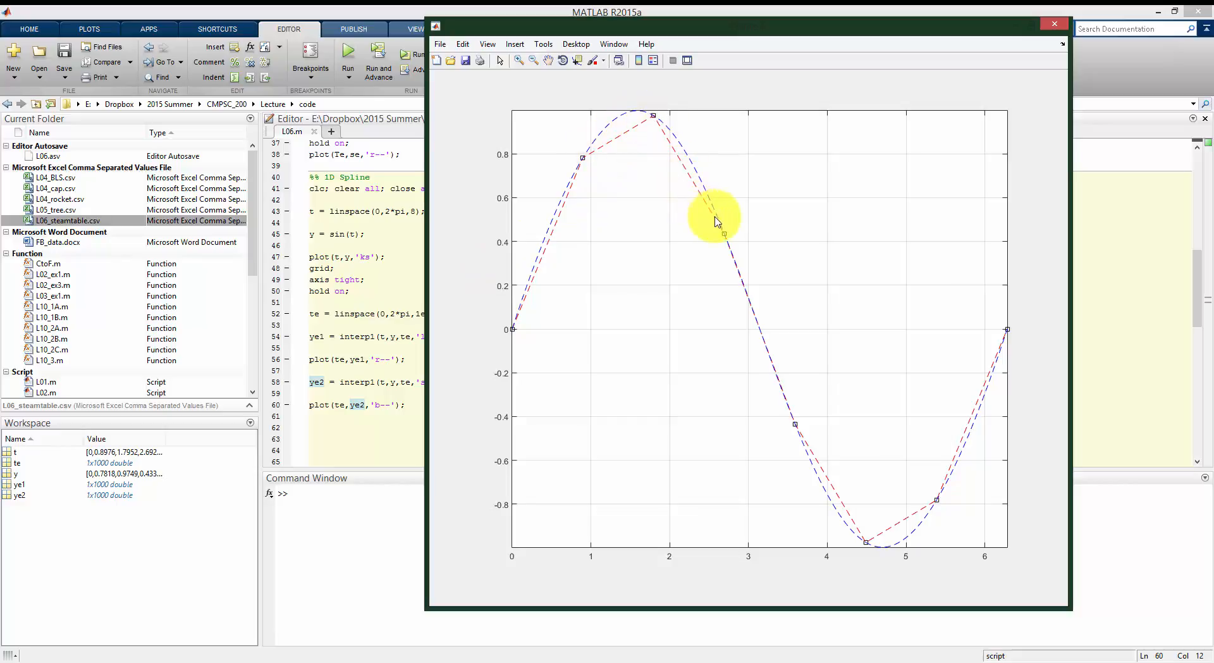
{"action": "mouse_move", "coordinate": [619, 139]}
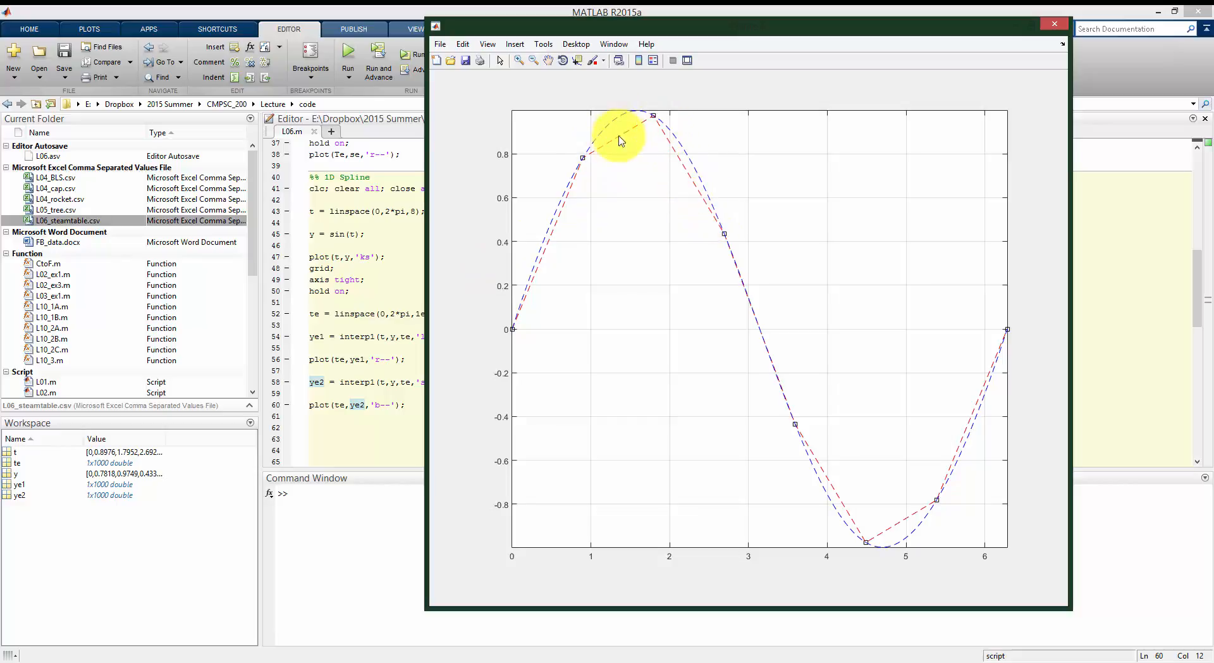
{"action": "mouse_move", "coordinate": [710, 453]}
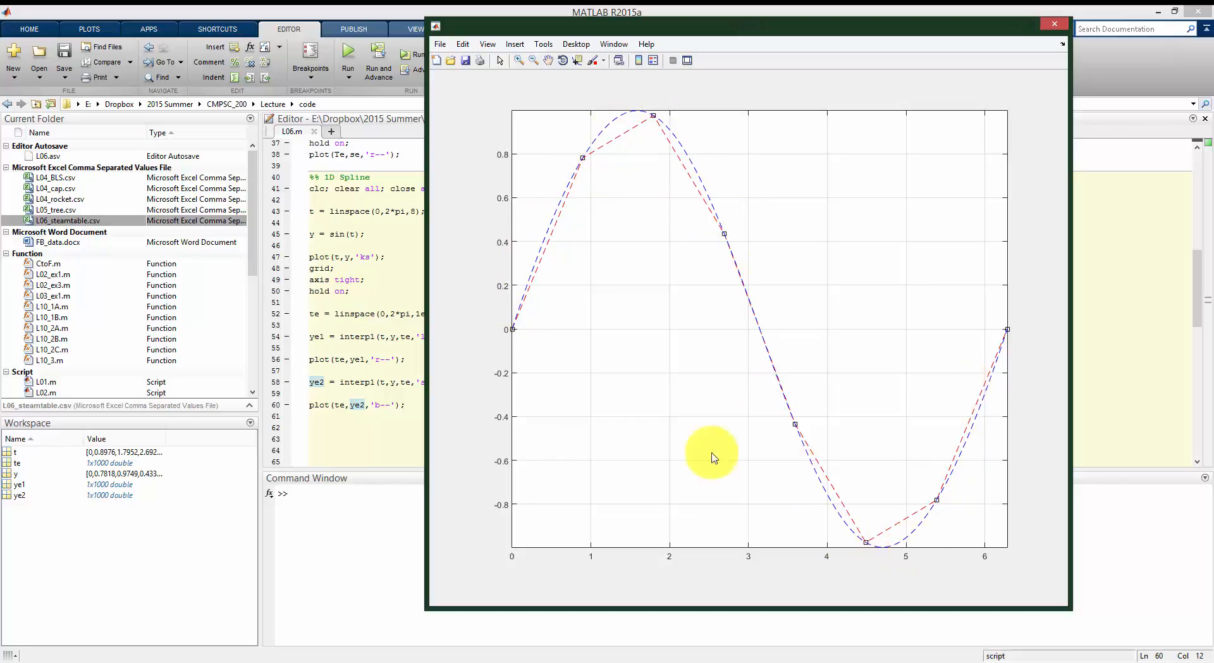
- Write legend('Raw Data','Linear Interp.','Spline Interp.'); and rerun the script
{"action": "type", "text": "leg"}
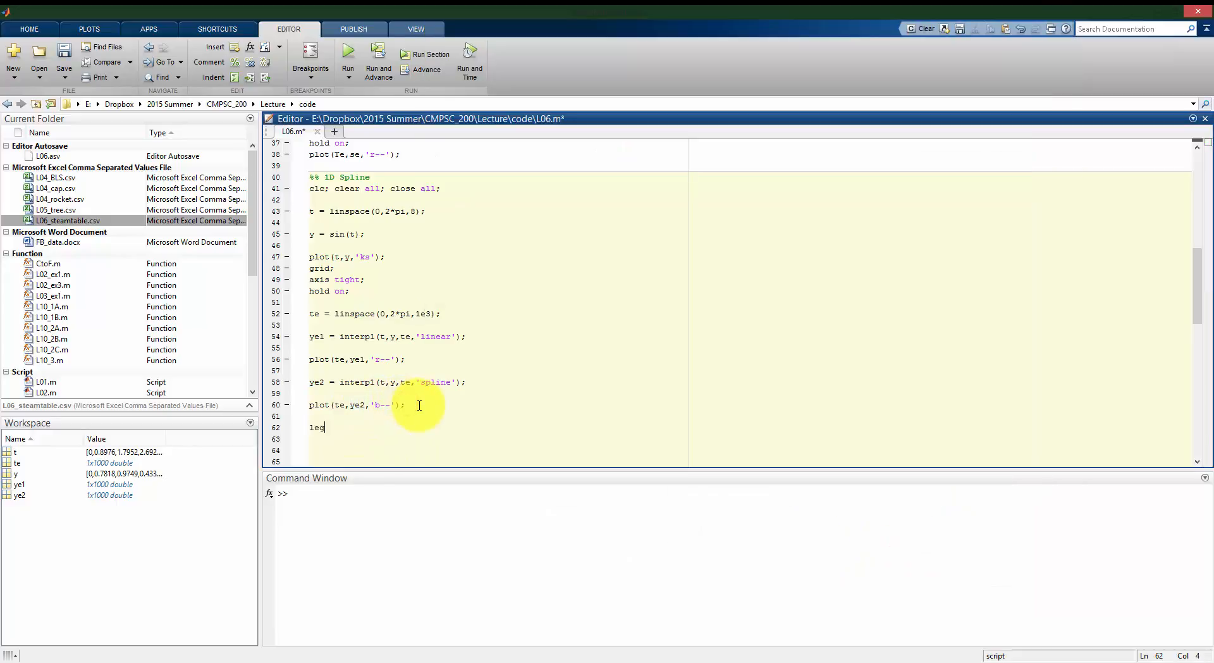
{"action": "type", "text": "end('"}
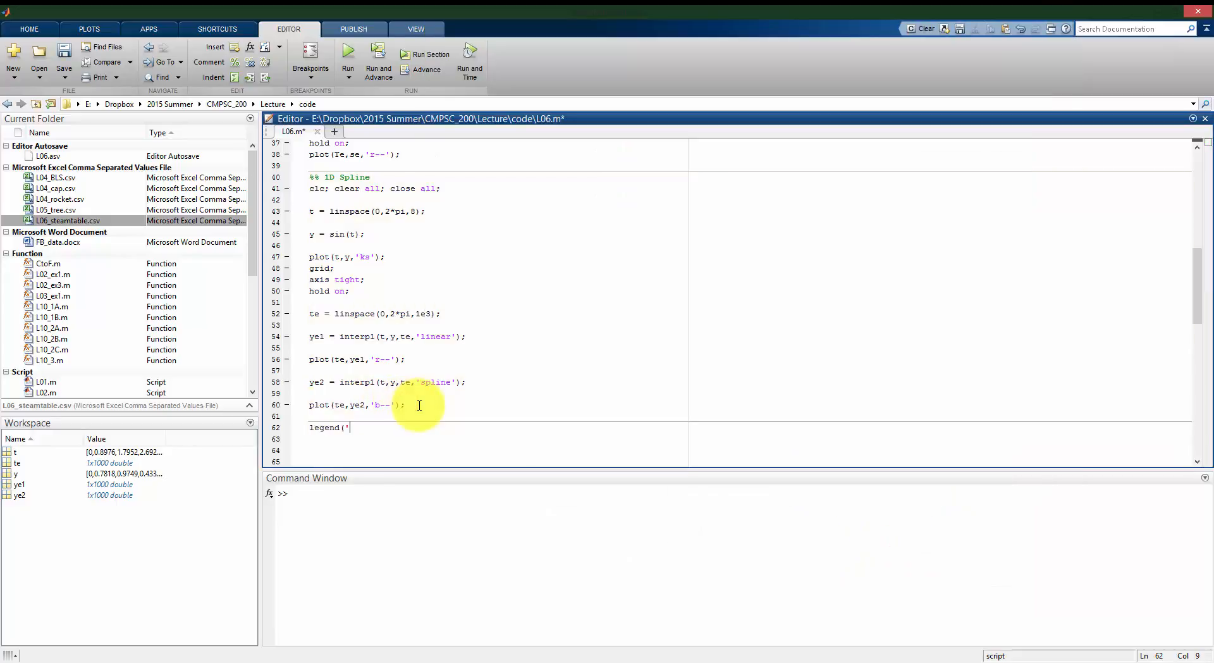
{"action": "type", "text": "Raw Da"}
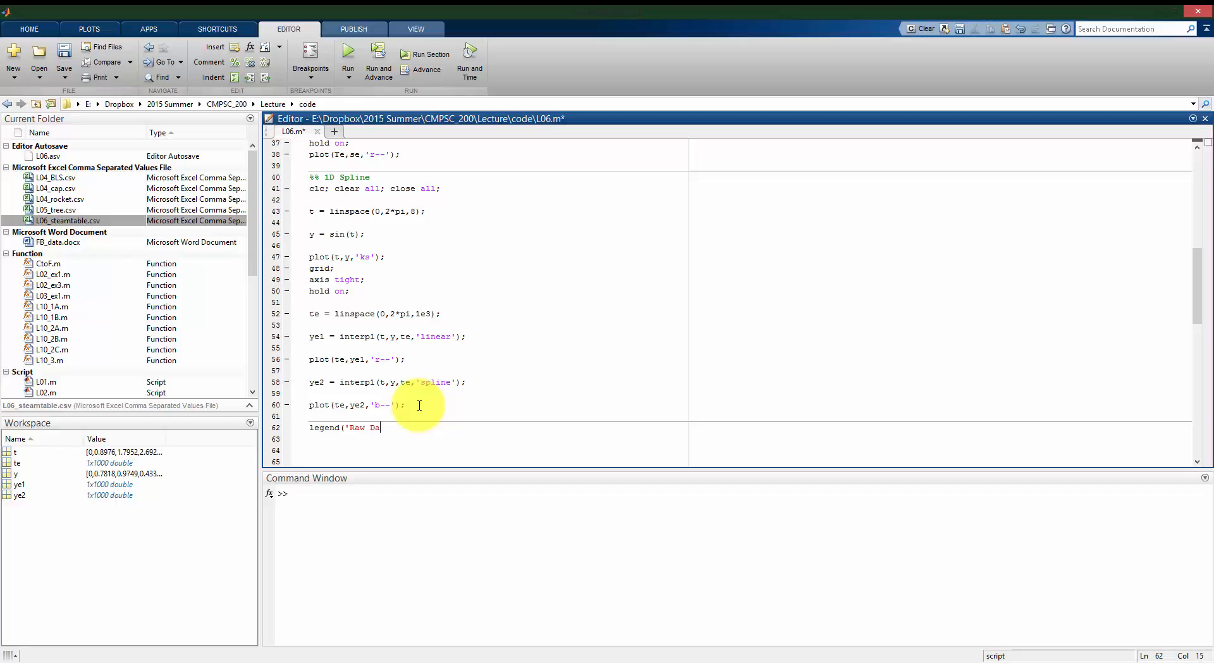
{"action": "type", "text": "ta','L"}
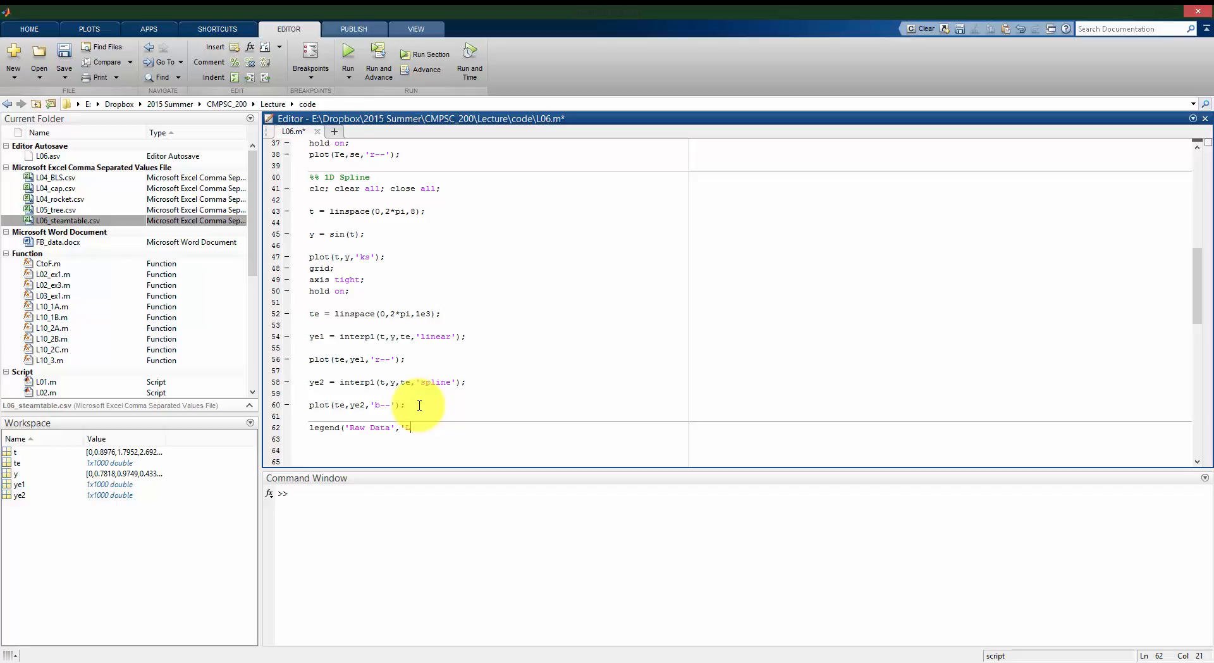
{"action": "type", "text": "Linear Interp"}
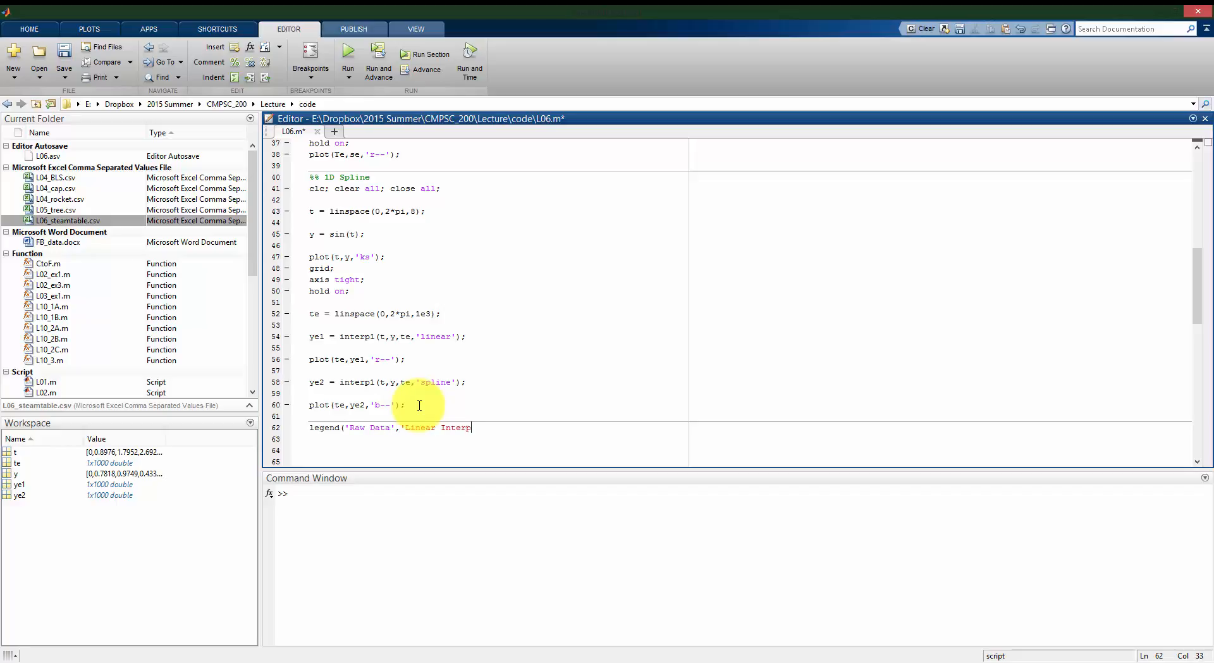
{"action": "type", "text": ".','"}
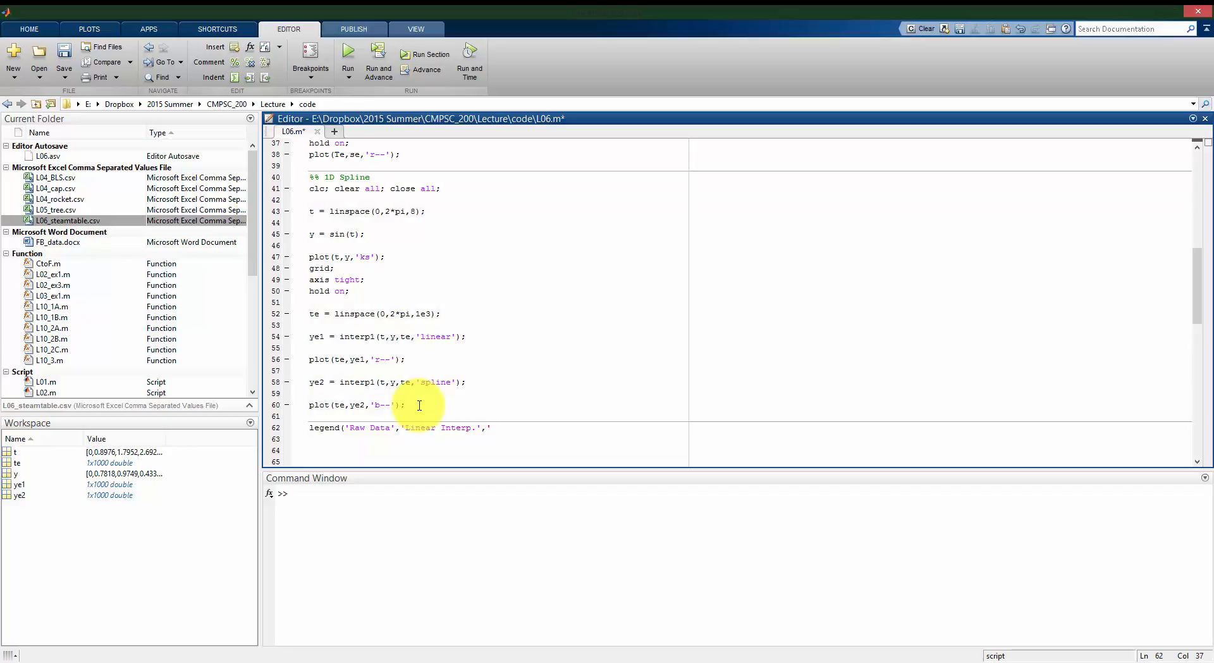
{"action": "type", "text": "'Spline I"}
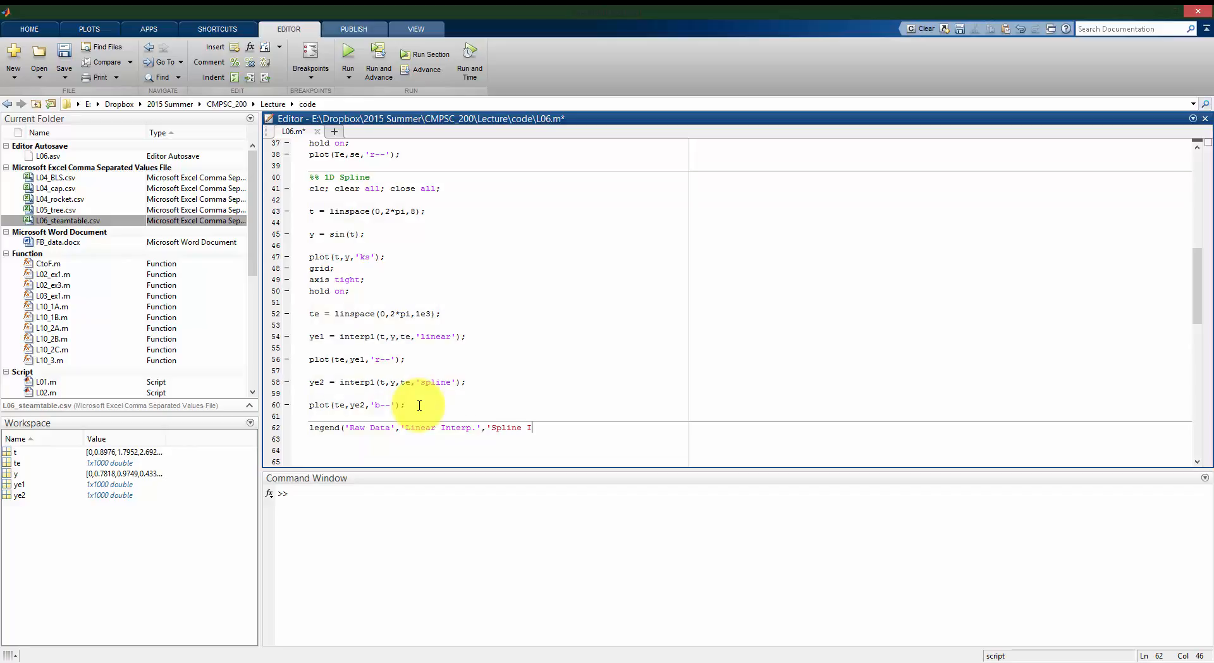
{"action": "type", "text": "nterp.');"}
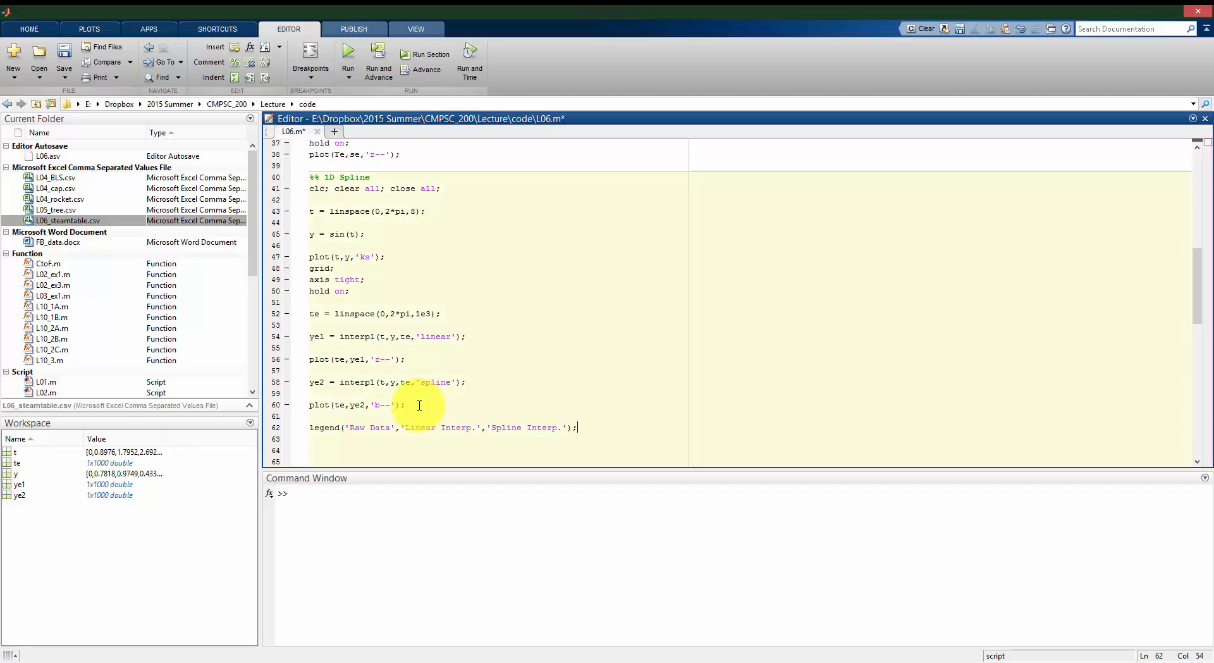
{"action": "left_click", "coordinate": [430, 58]}
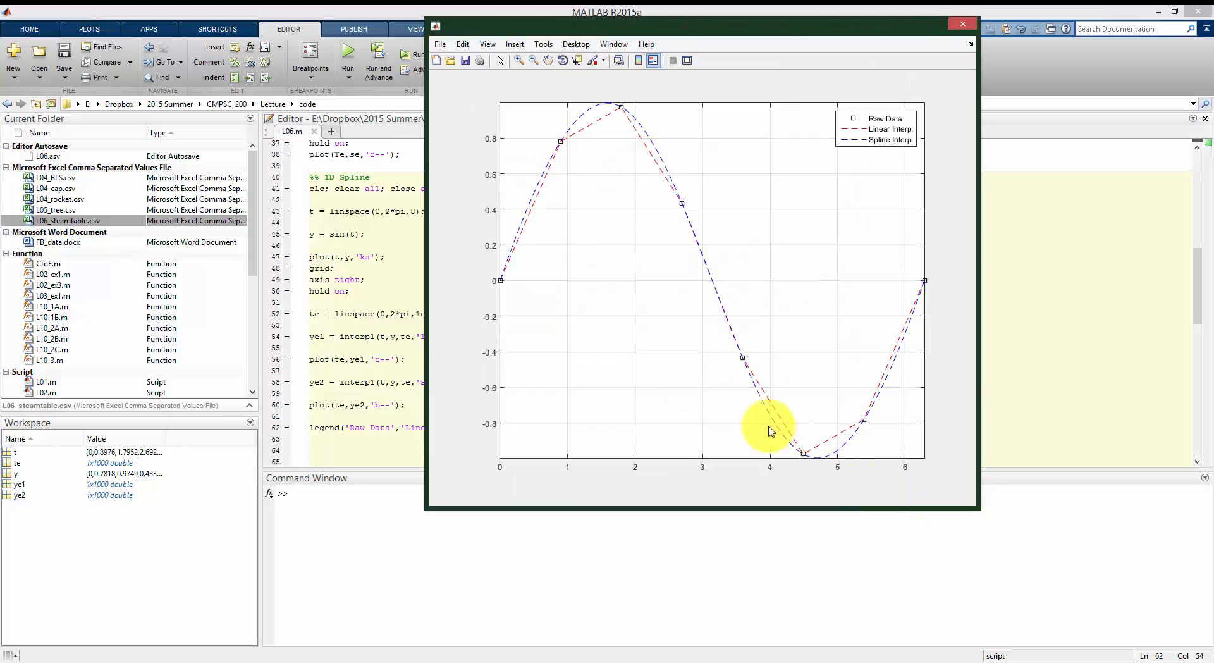
{"action": "mouse_move", "coordinate": [749, 414]}
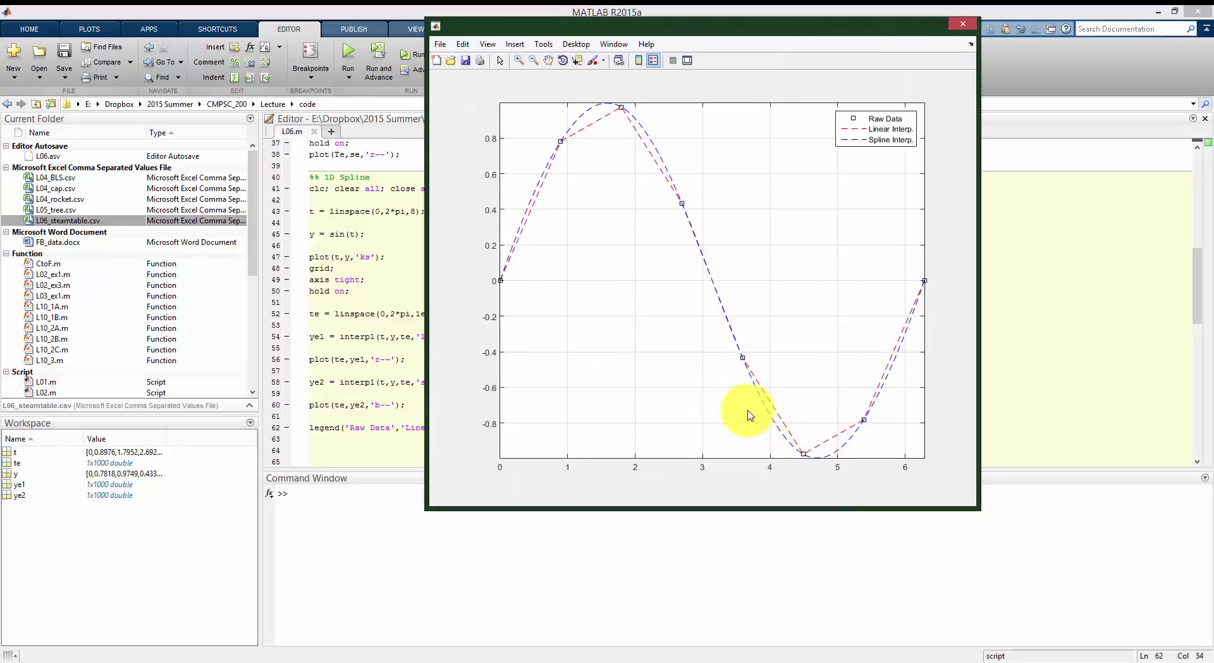